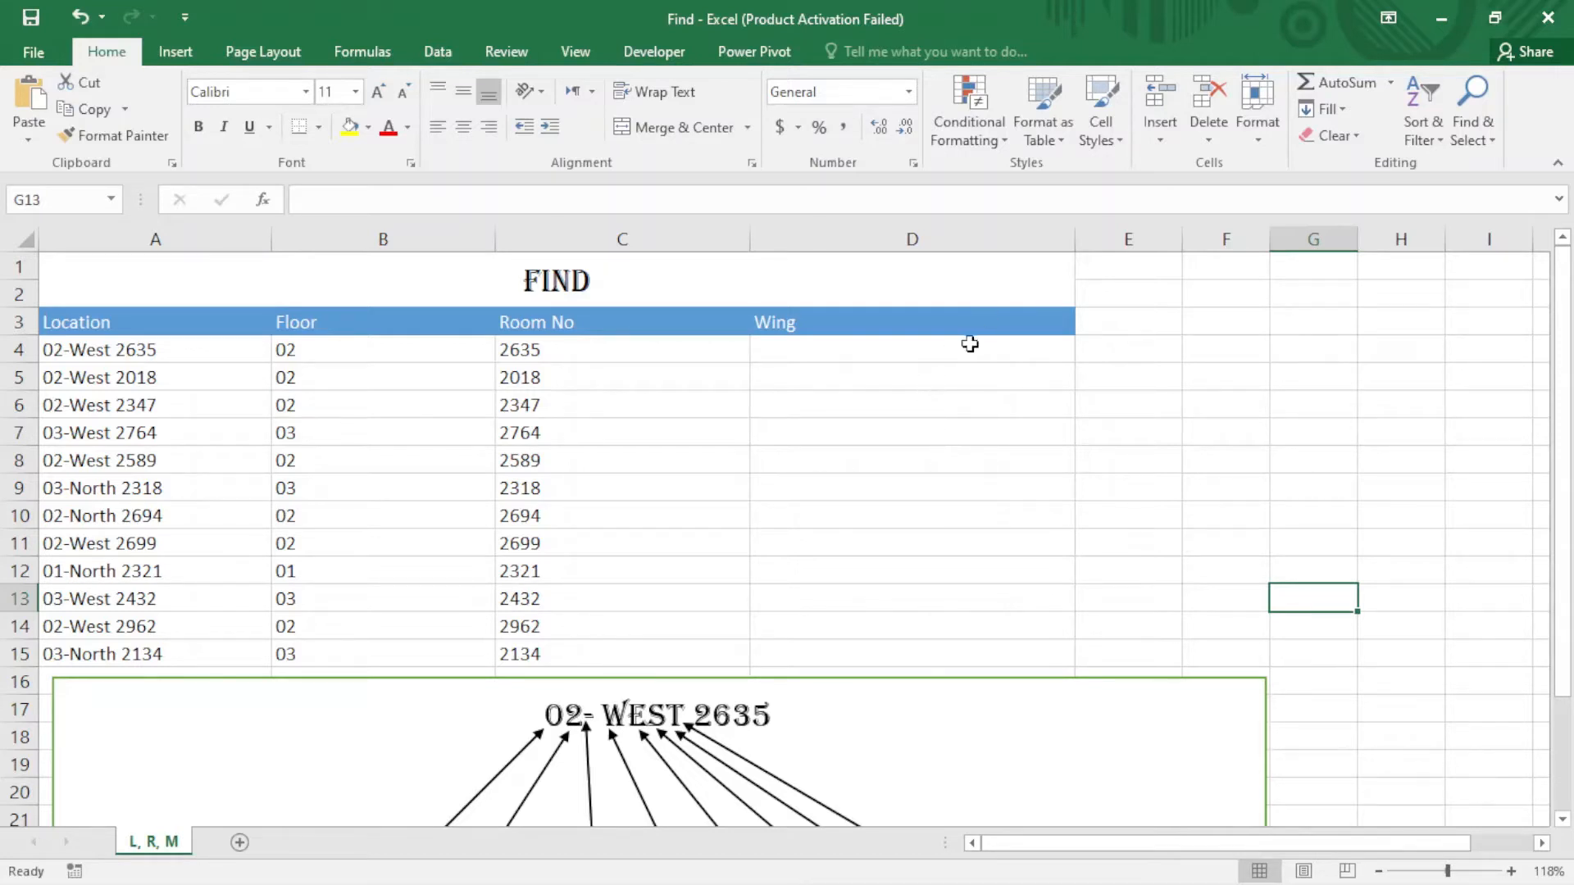
- Enter =MID(A4,4,4) in D4 so the first Wing cell returns West
{"action": "left_click", "coordinate": [910, 350]}
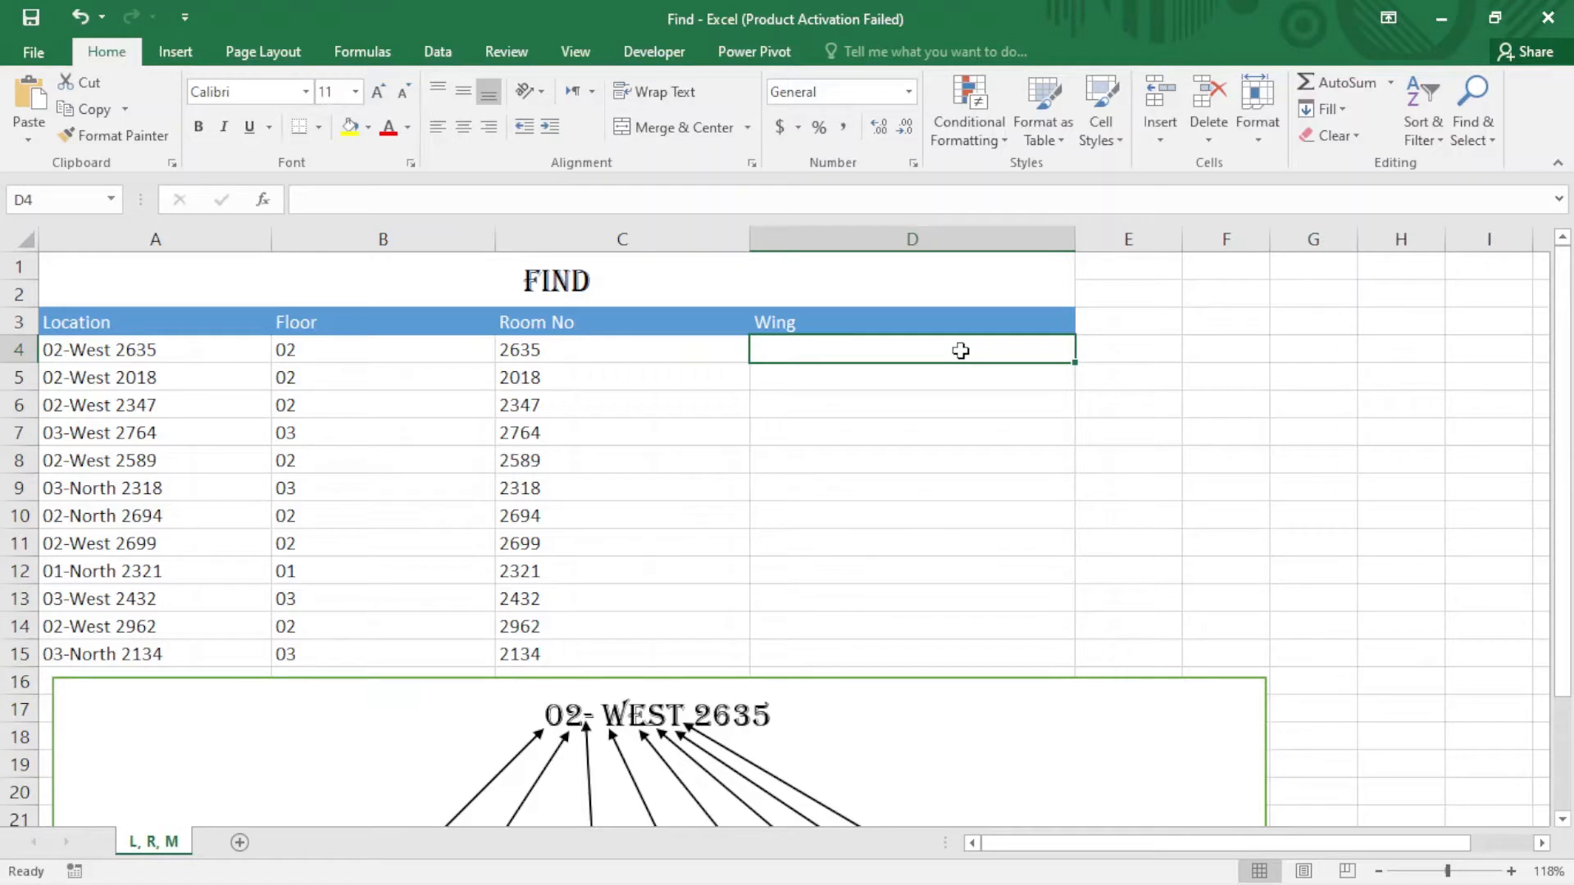
{"action": "type", "text": "=mi"}
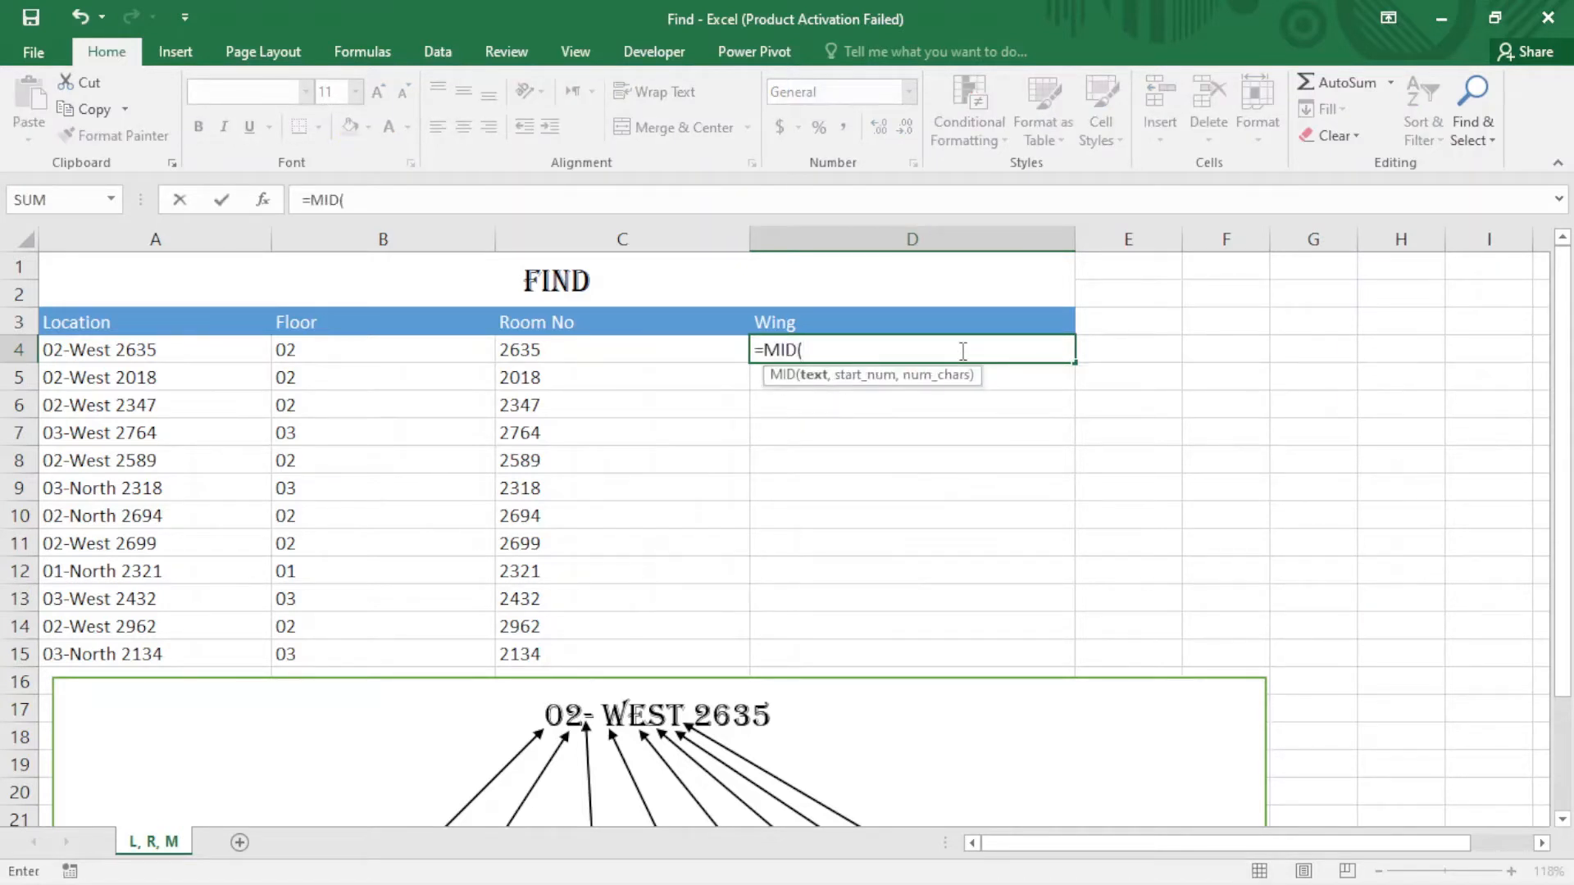
{"action": "mouse_move", "coordinate": [245, 348]}
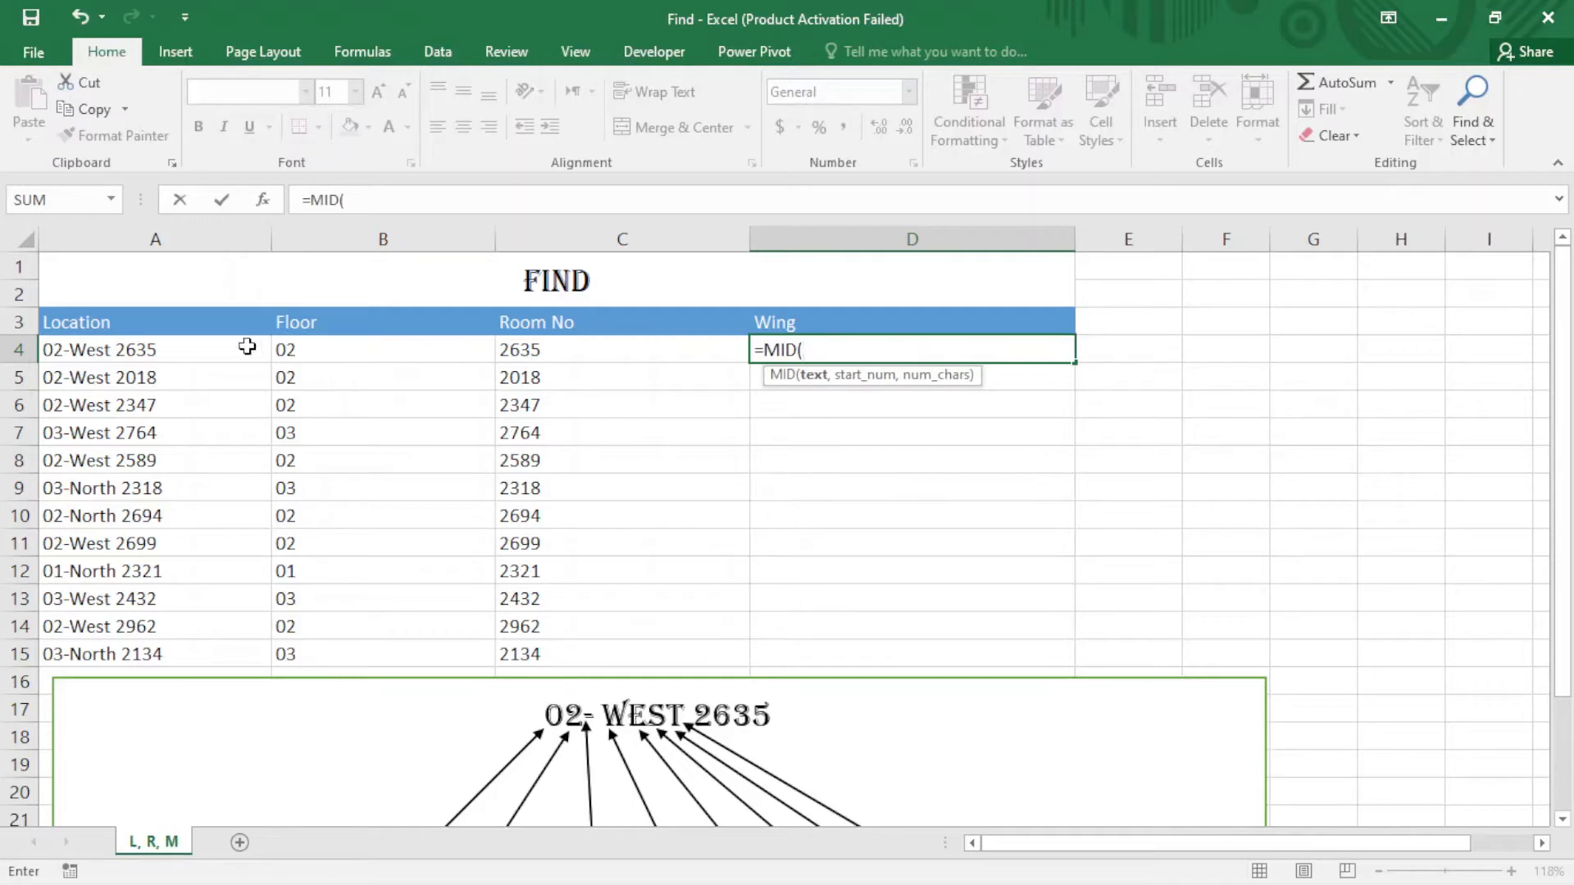
{"action": "left_click", "coordinate": [156, 349]}
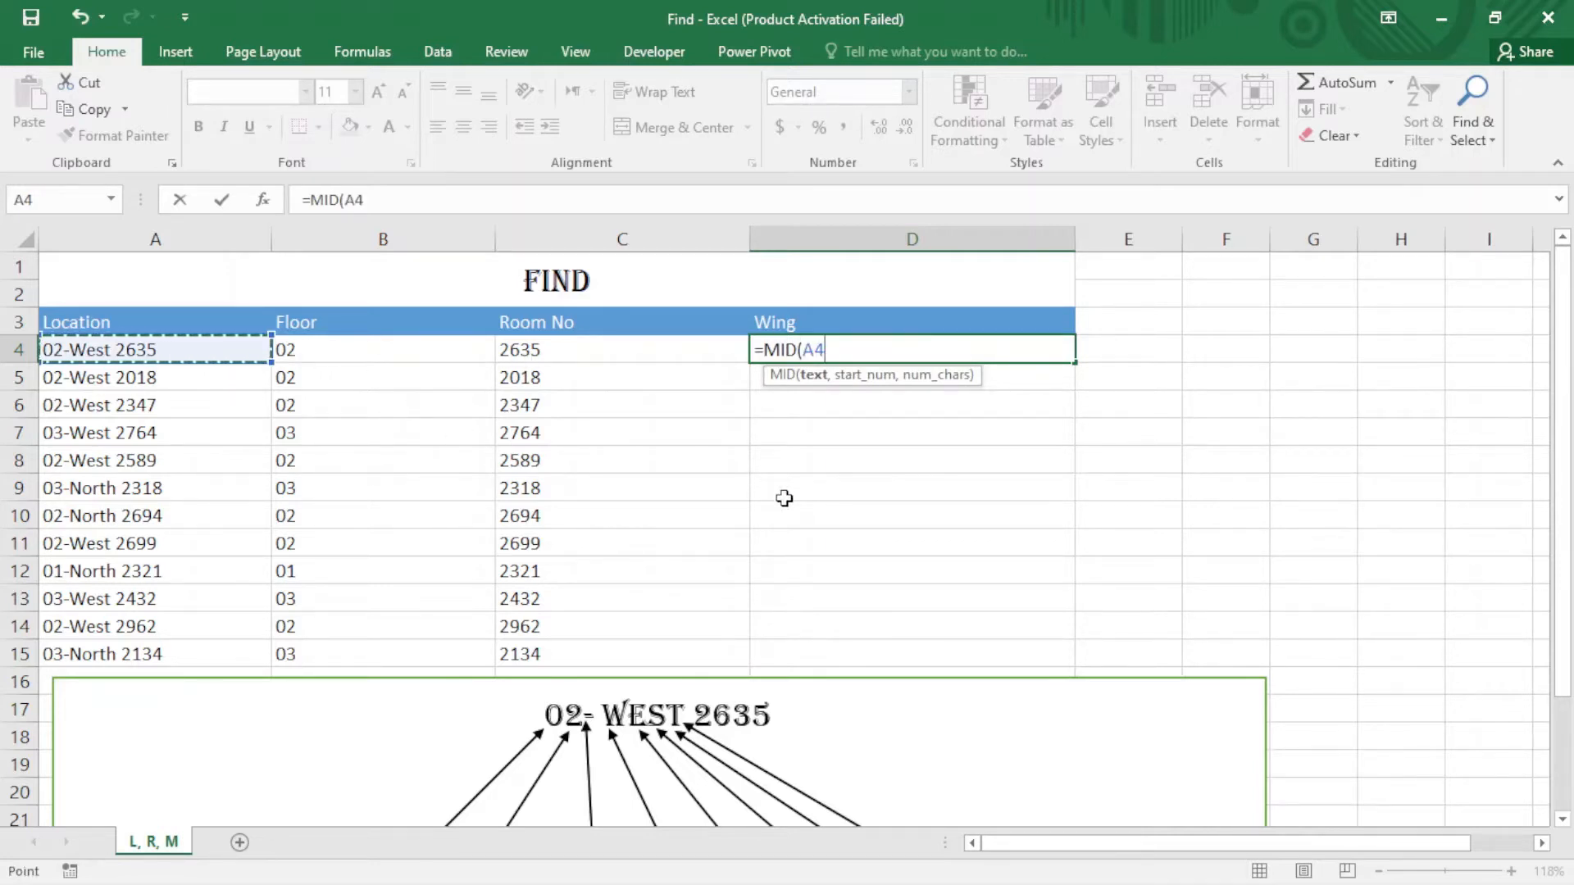
{"action": "mouse_move", "coordinate": [912, 544]}
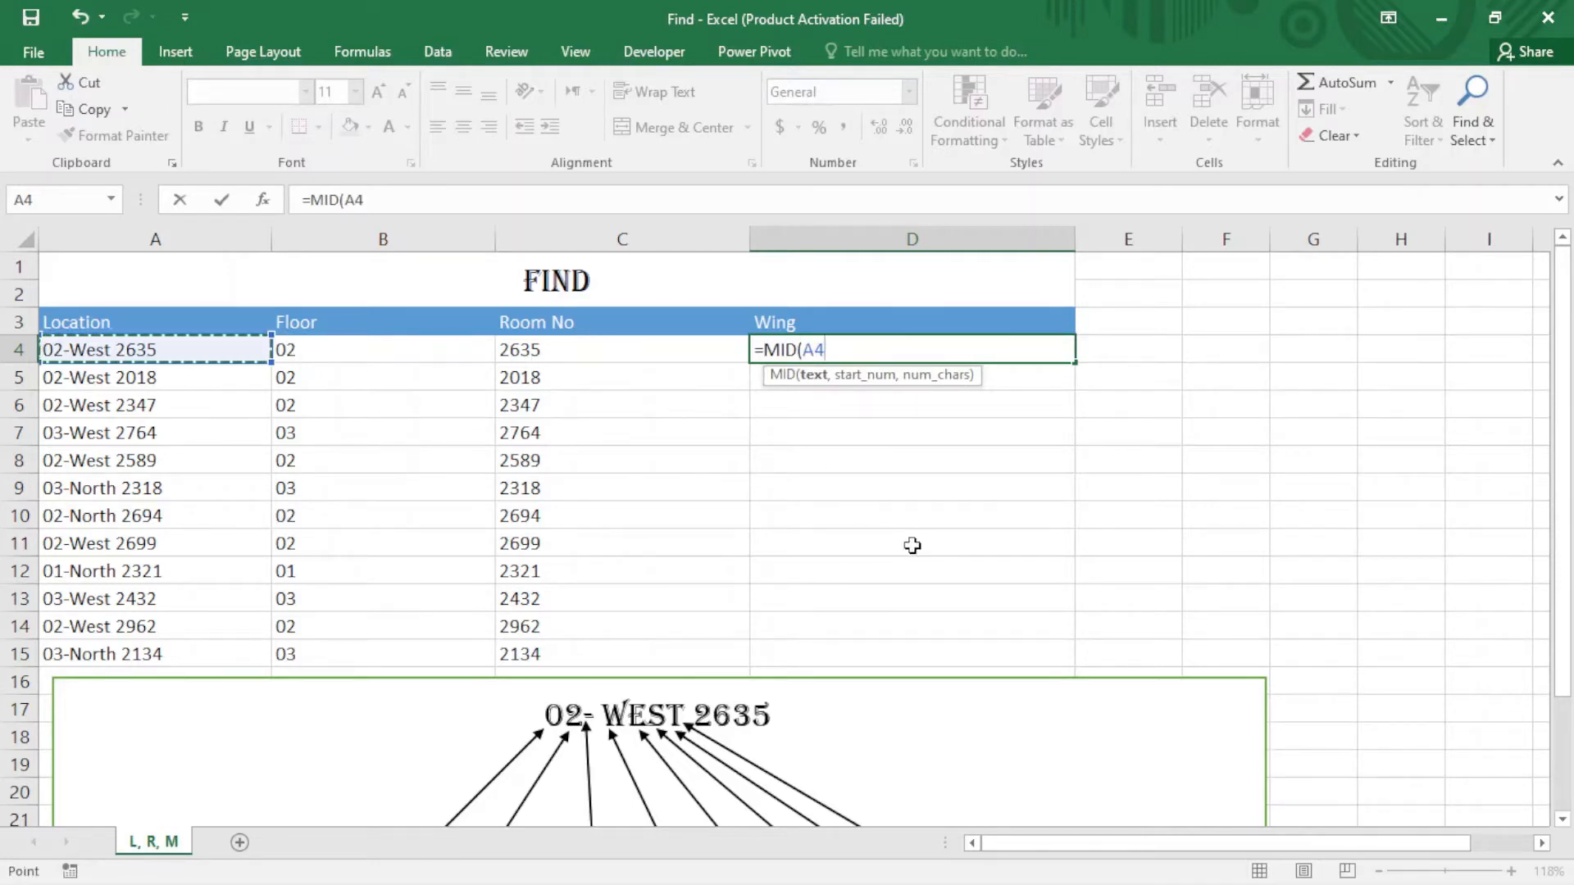
{"action": "mouse_move", "coordinate": [1486, 759]}
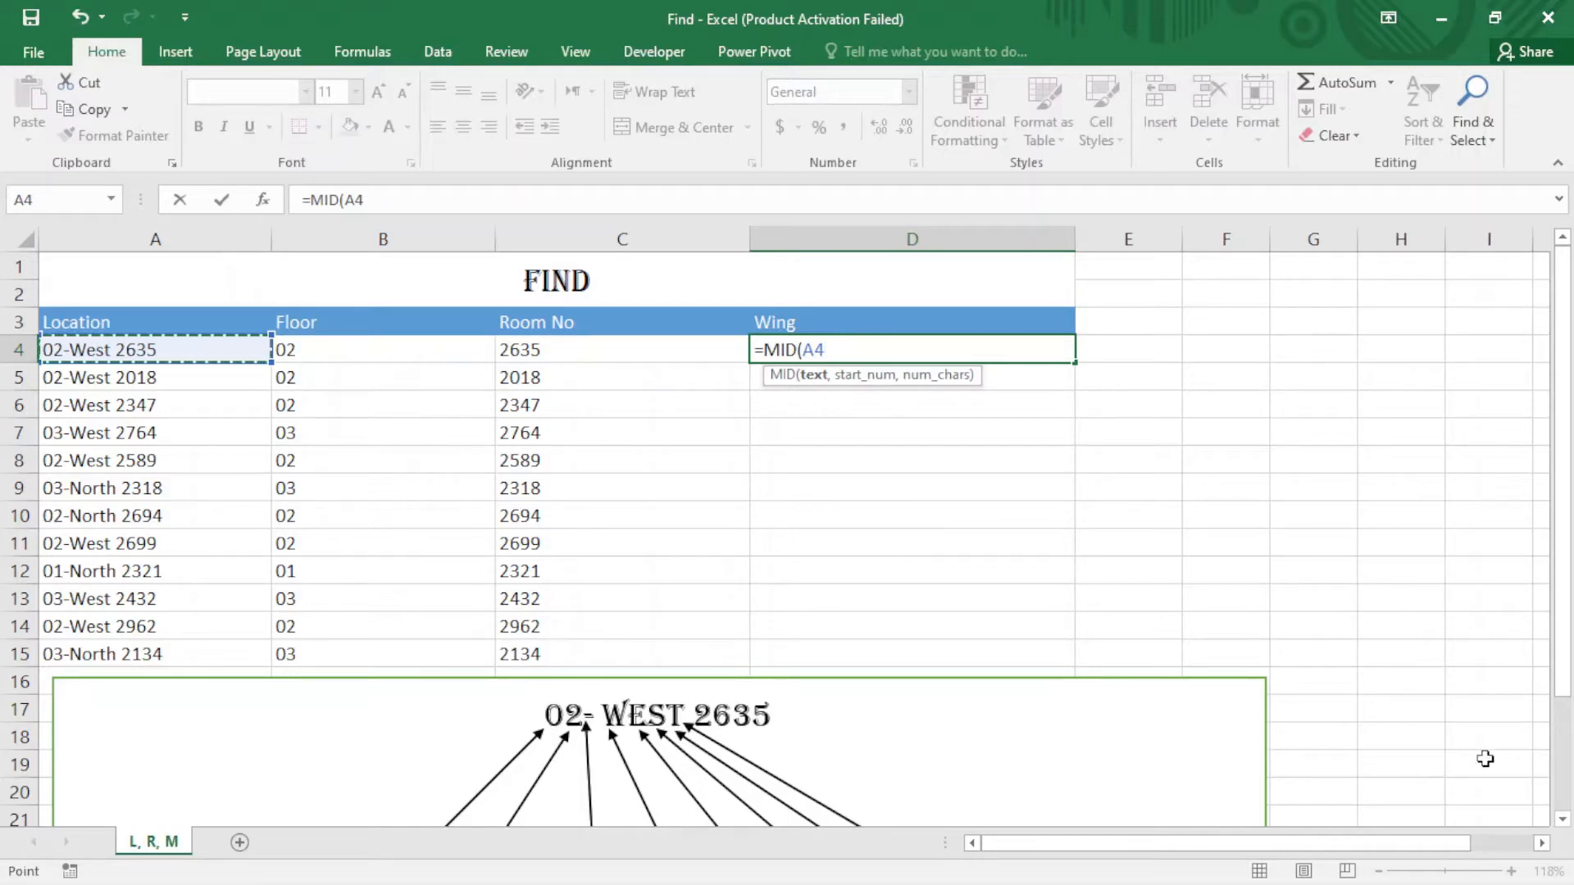
{"action": "scroll", "scroll_direction": "down", "scroll_amount": 3}
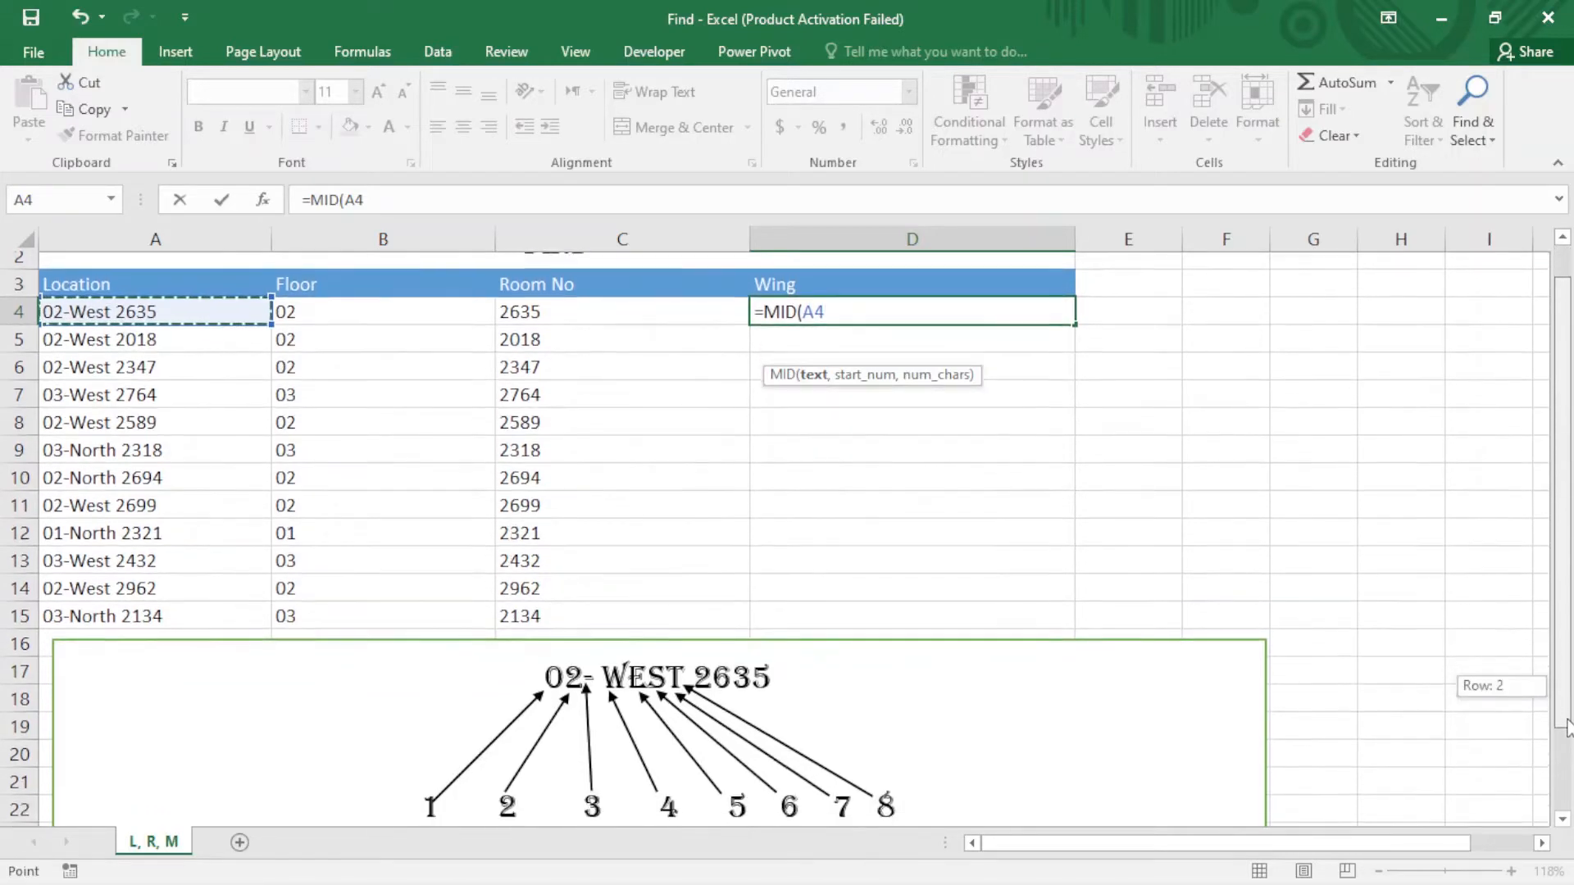
{"action": "scroll", "scroll_direction": "down", "scroll_amount": 3}
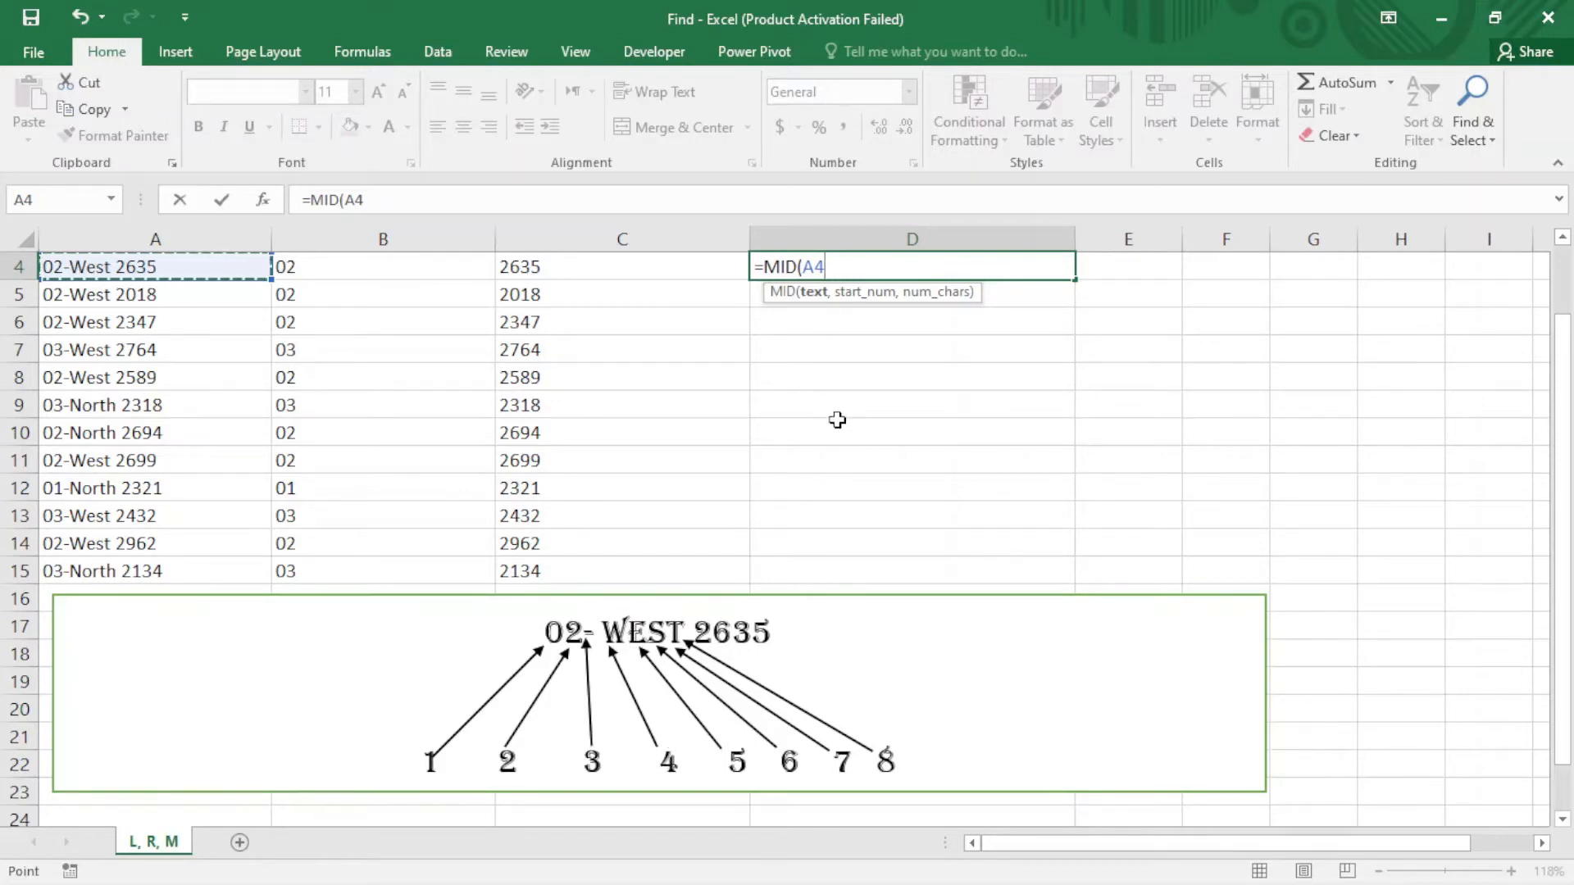
{"action": "type", "text": ","}
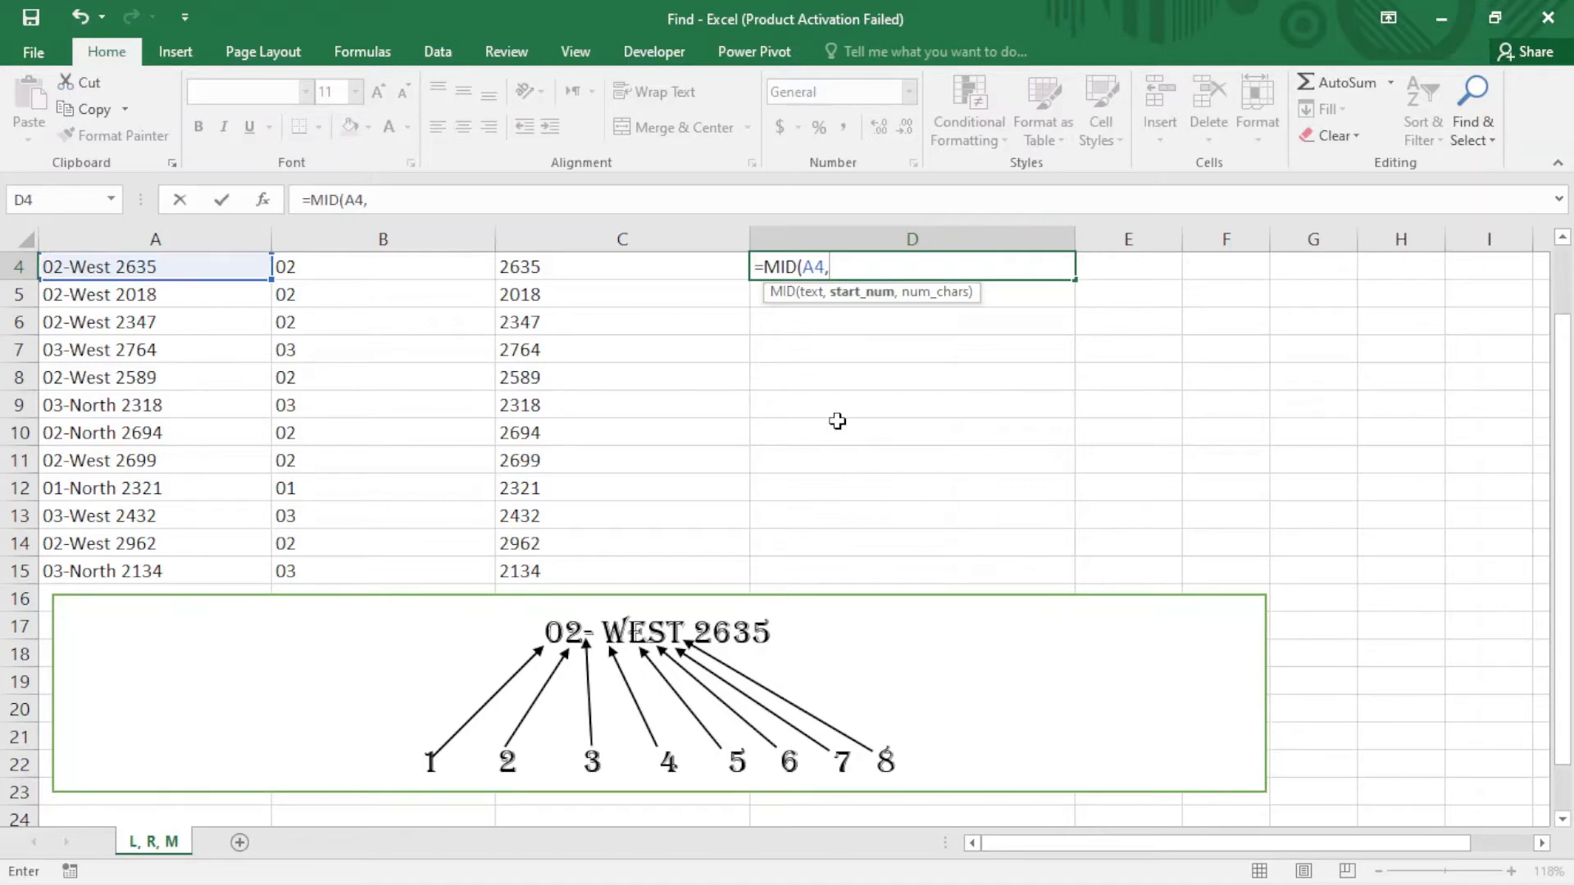
{"action": "type", "text": "4"}
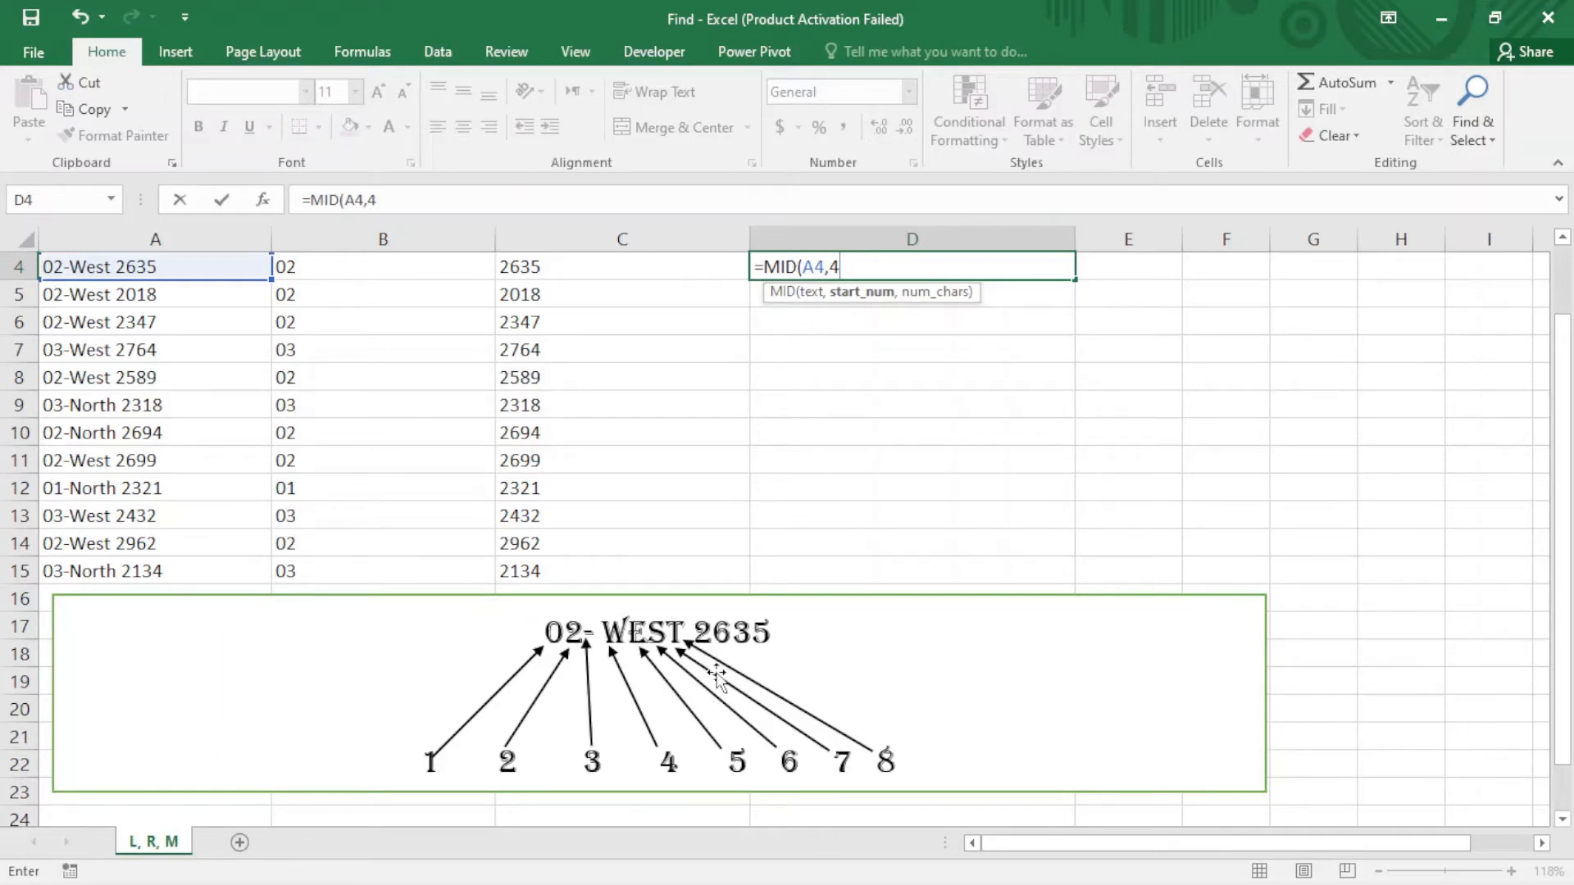
{"action": "type", "text": ",4"}
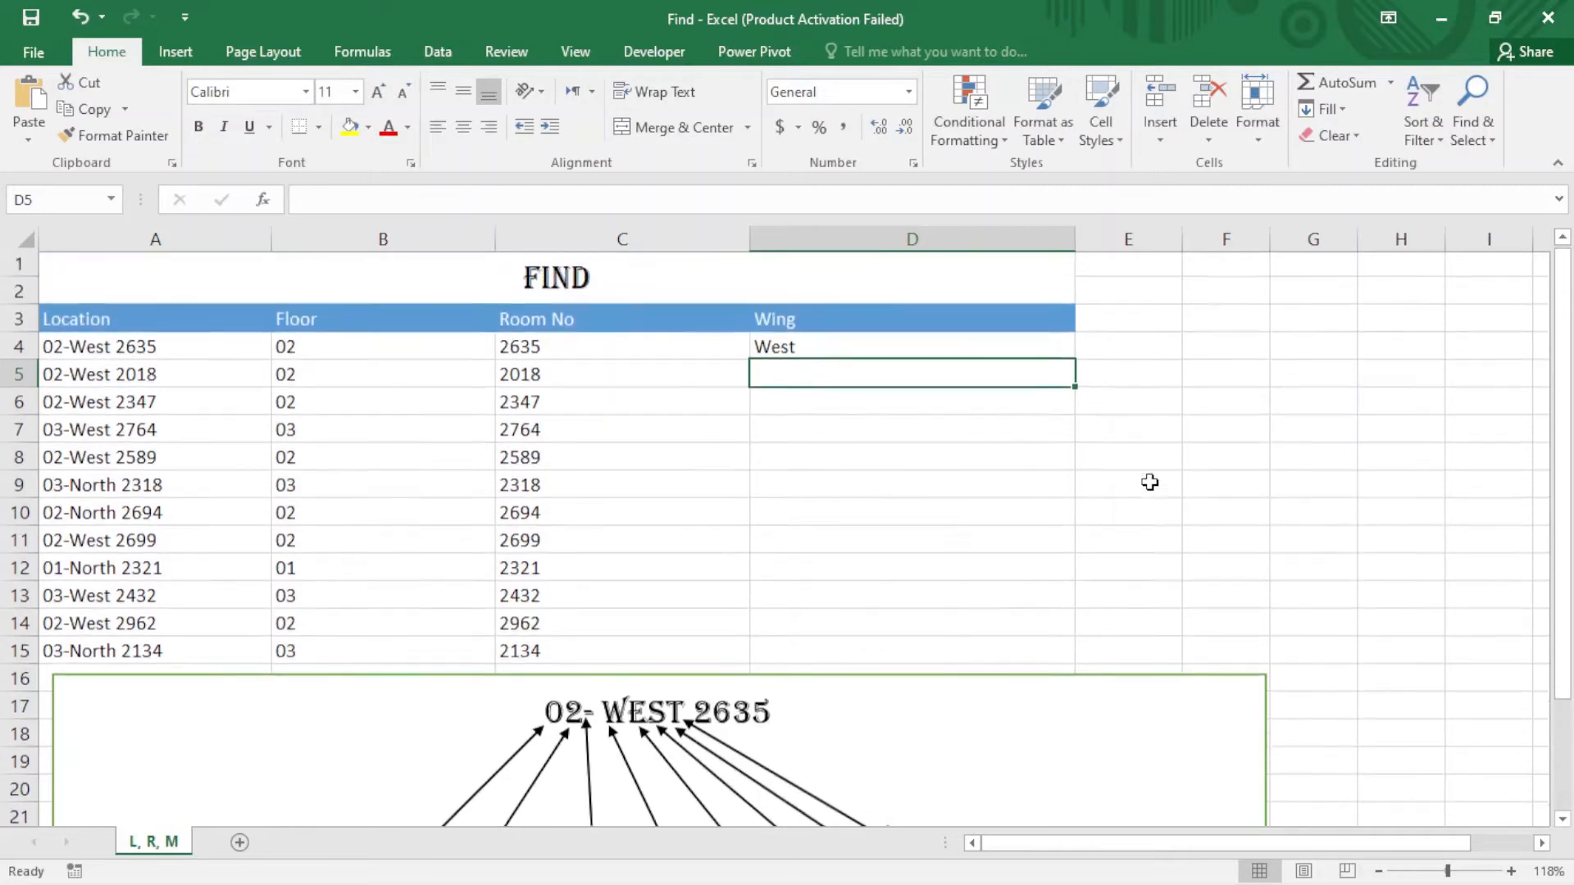
- Copy the MID formula down D4:D15 and check a North row showing Nort
{"action": "left_click", "coordinate": [911, 349]}
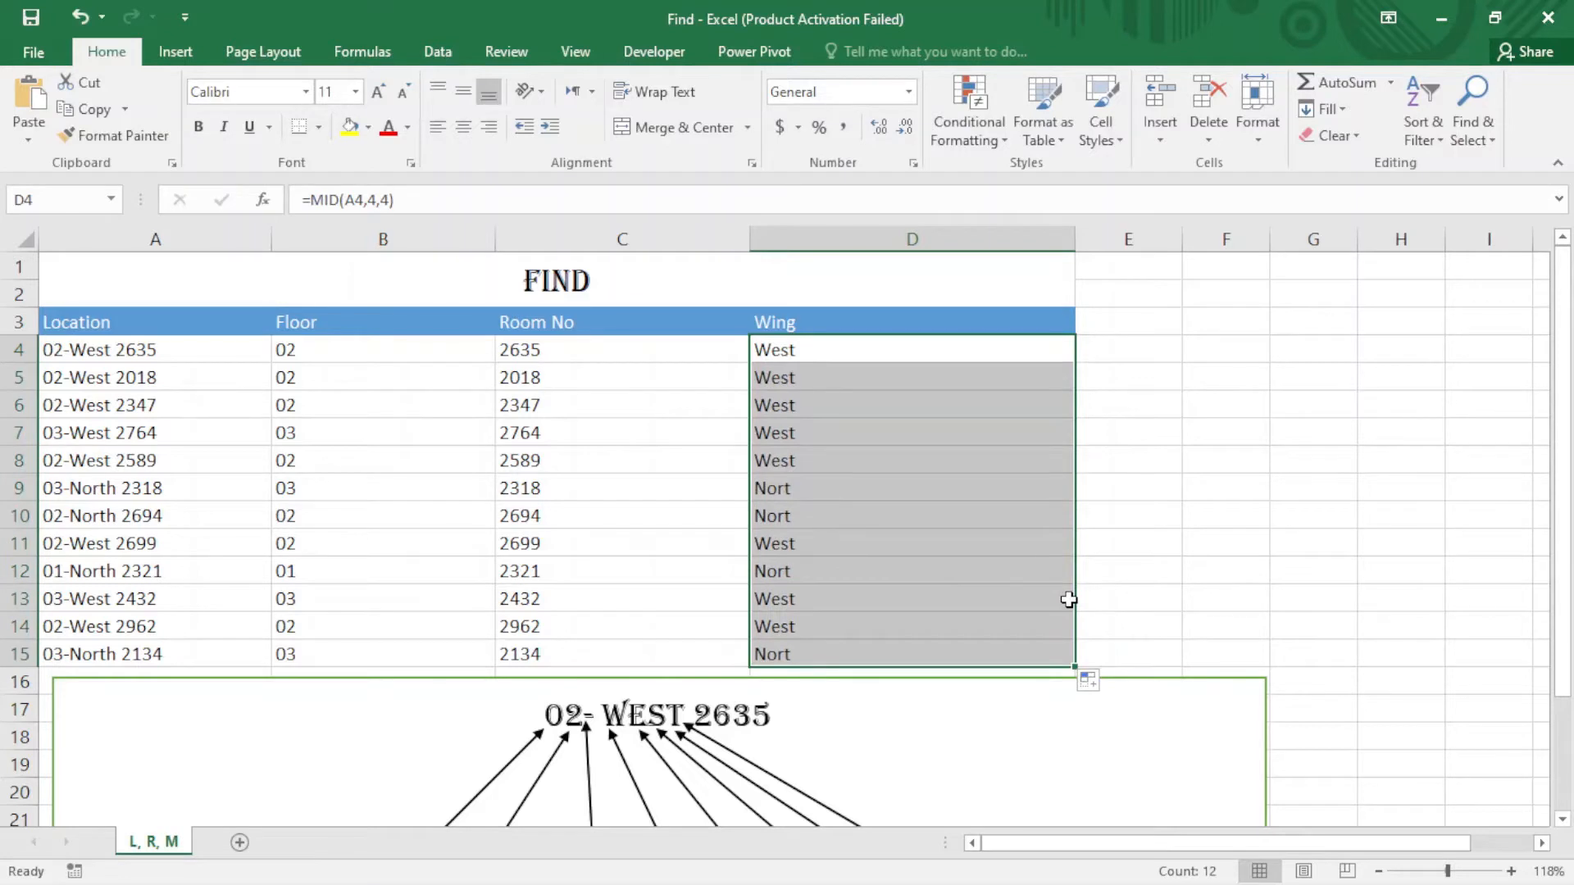
{"action": "left_click", "coordinate": [912, 515]}
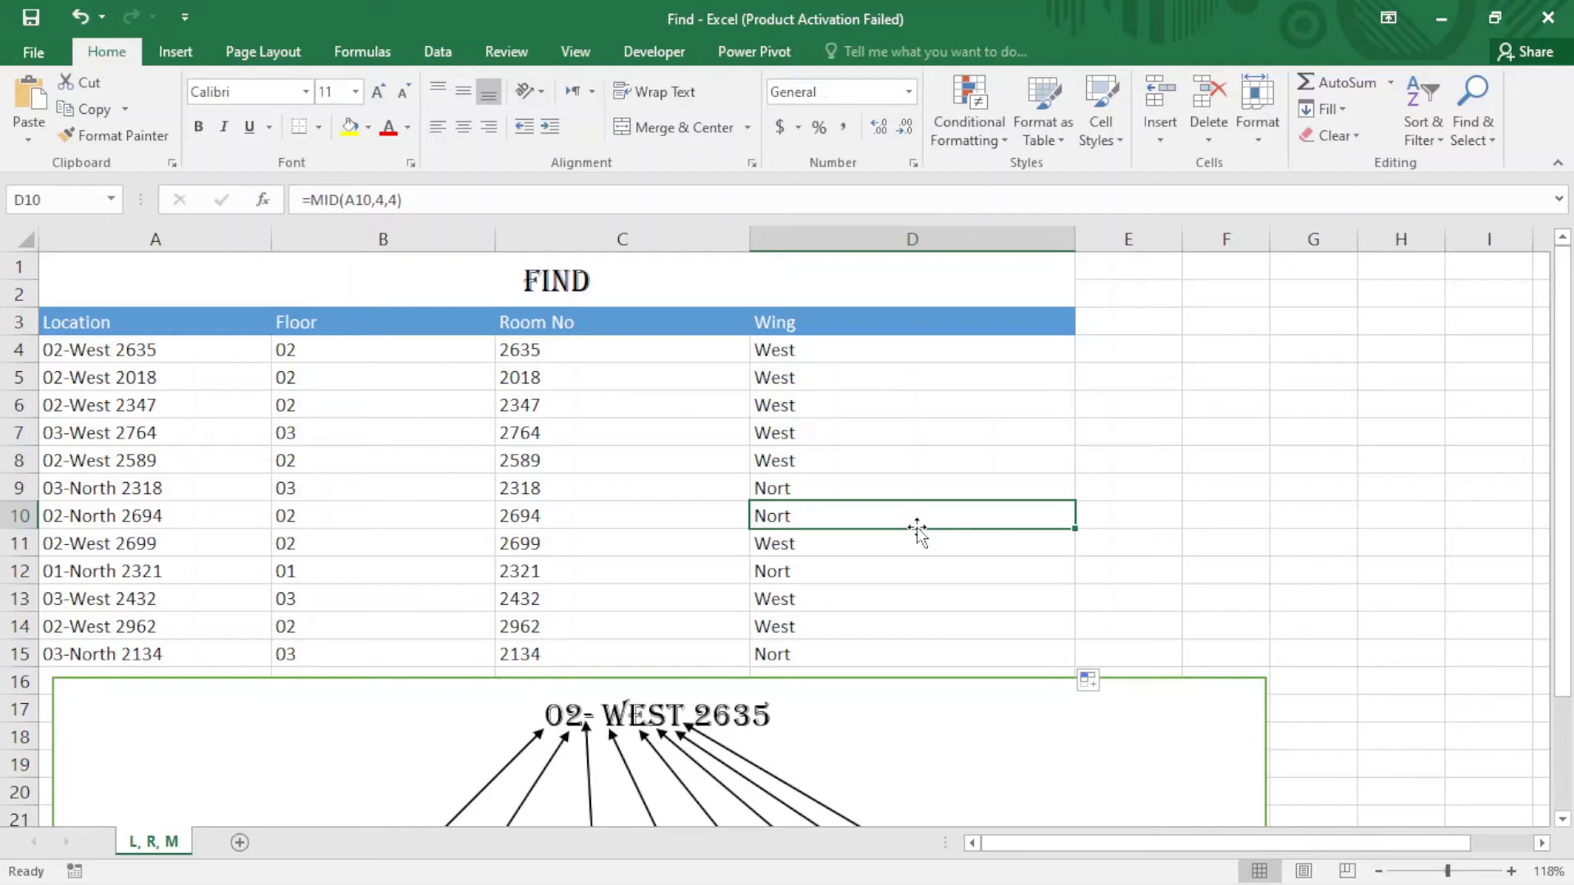
{"action": "mouse_move", "coordinate": [113, 364]}
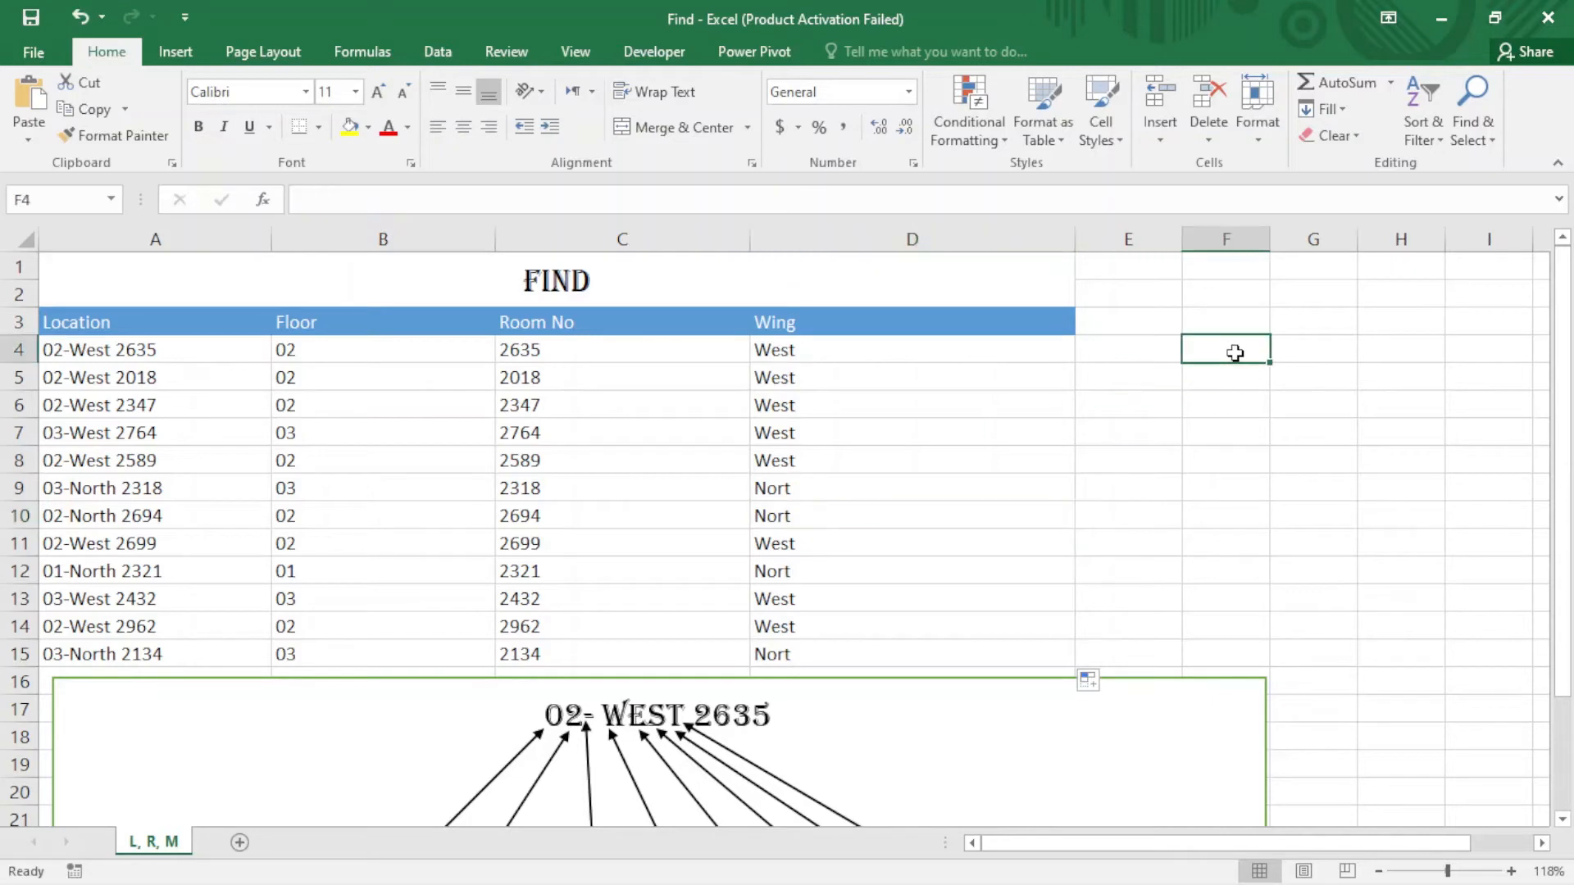
- Enter =FIND(" ",A4) in F4, returning 8 for the space position
{"action": "type", "text": "="}
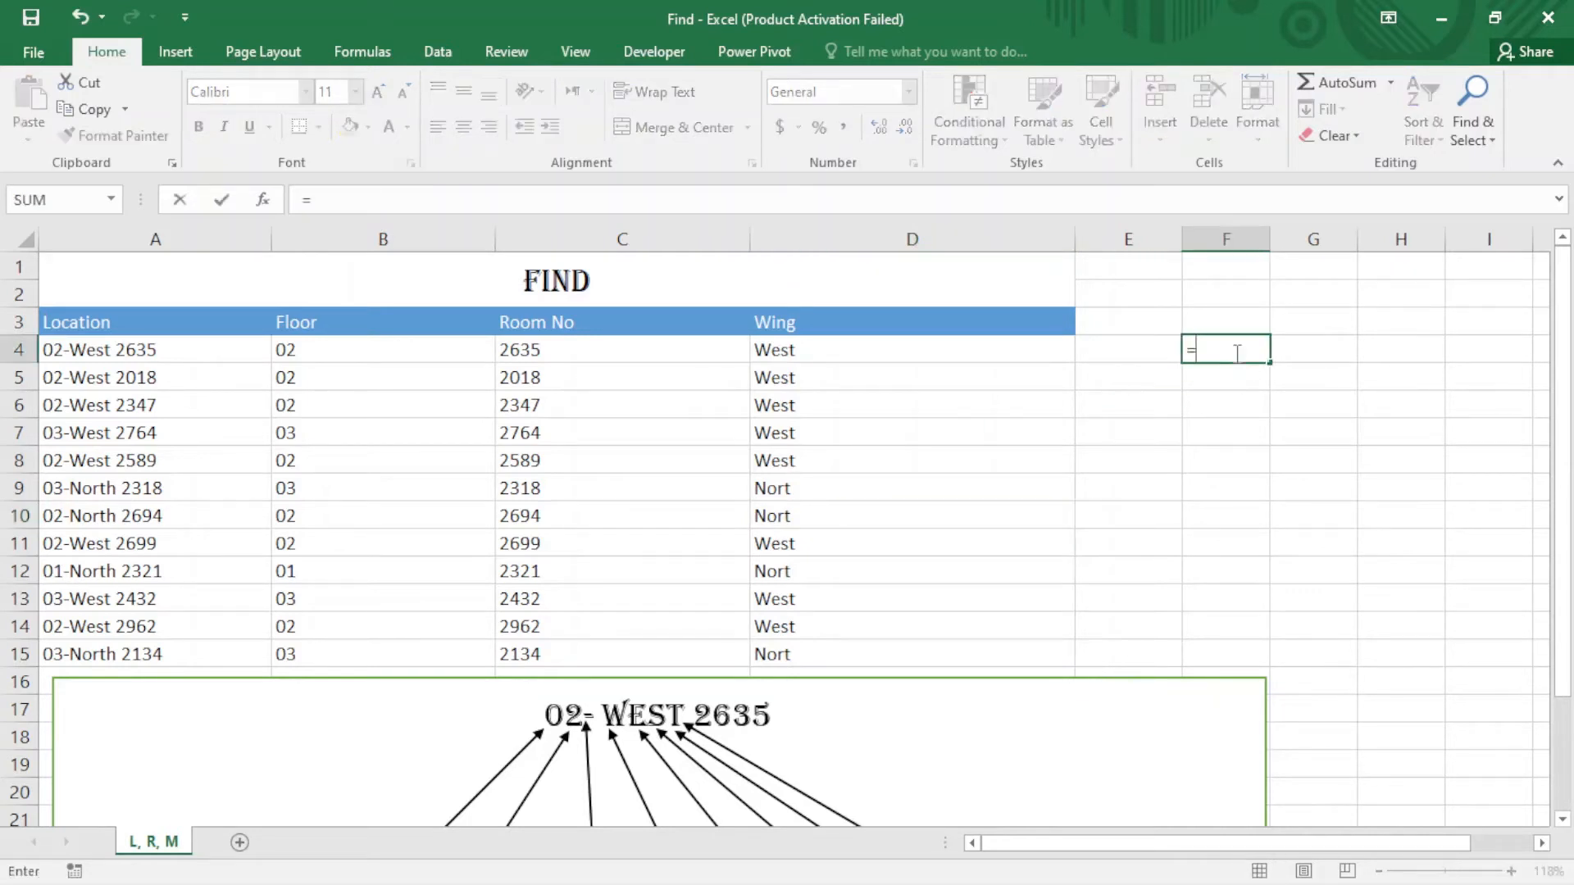
{"action": "type", "text": "fin"}
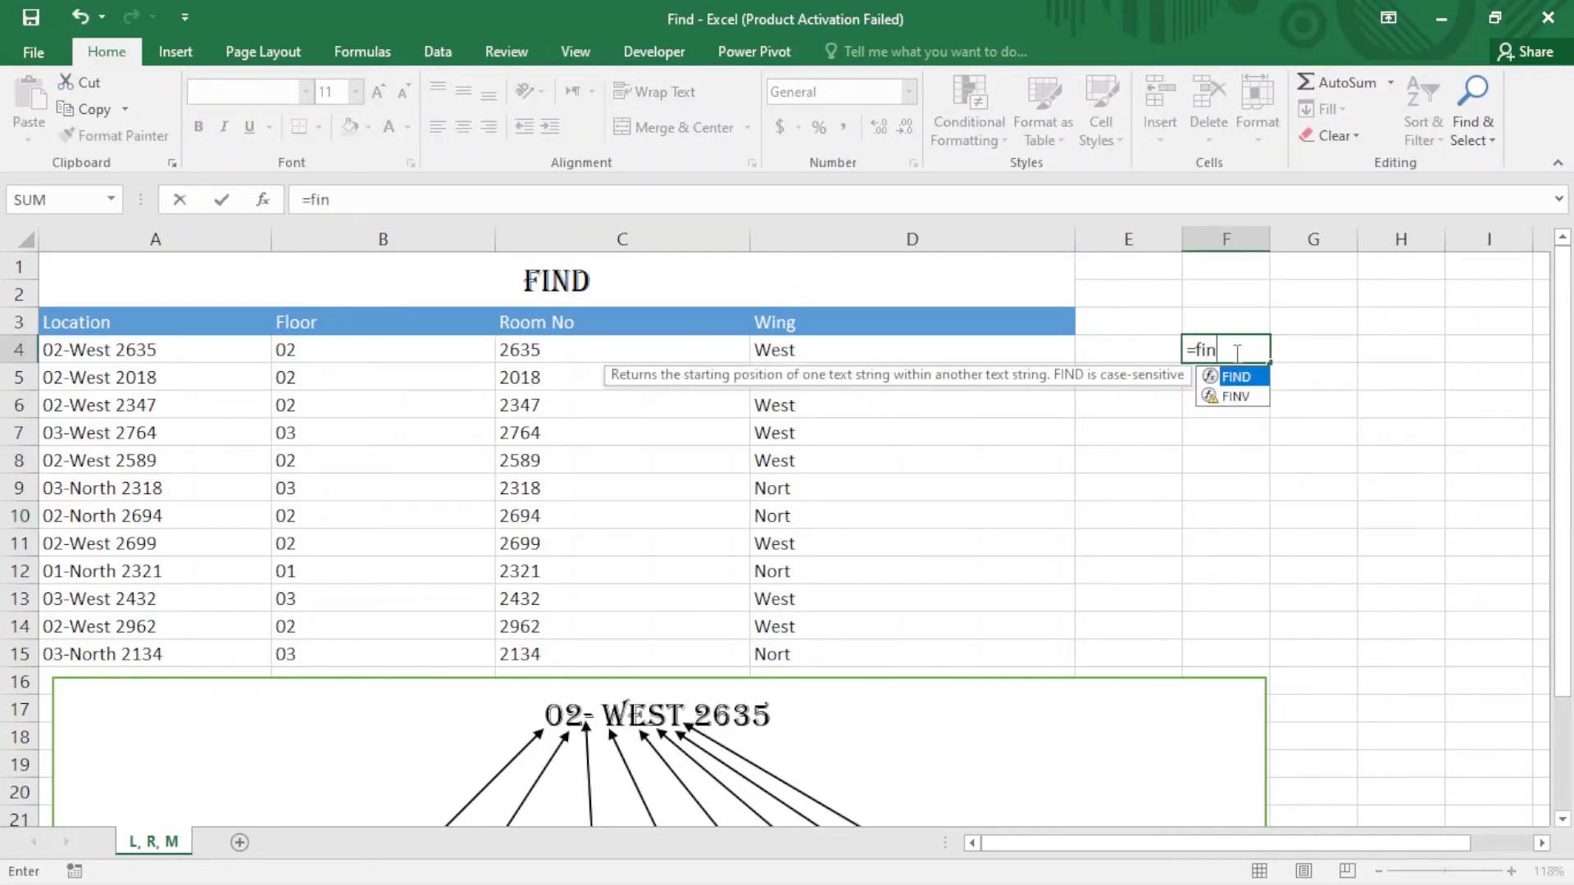
{"action": "type", "text": "FIND("}
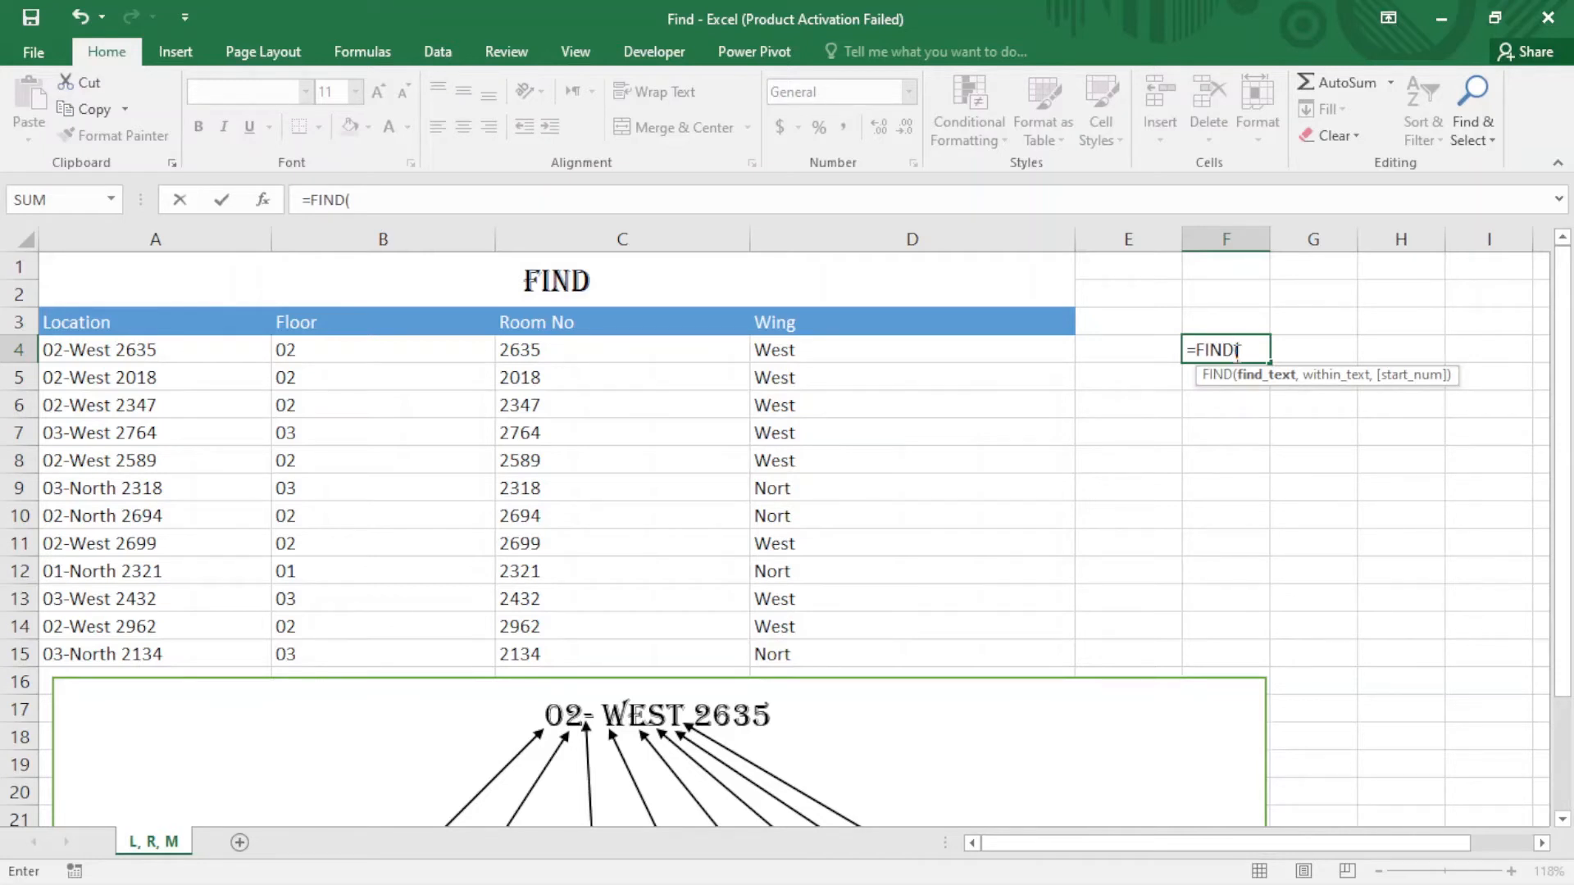
{"action": "type", "text": "\""}
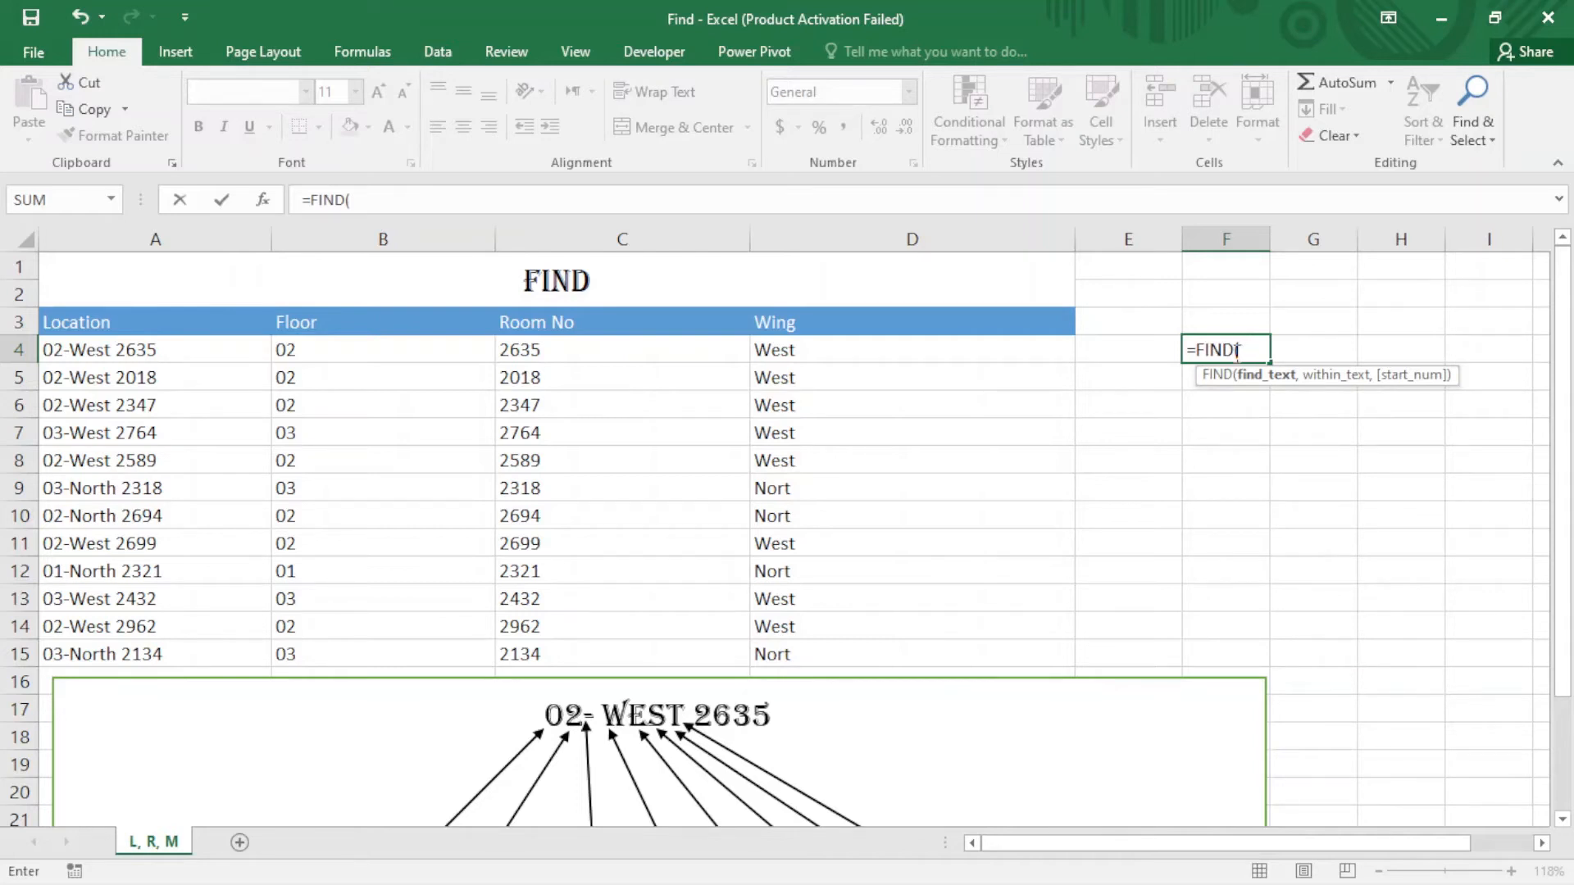
{"action": "type", "text": "\" \",A4"}
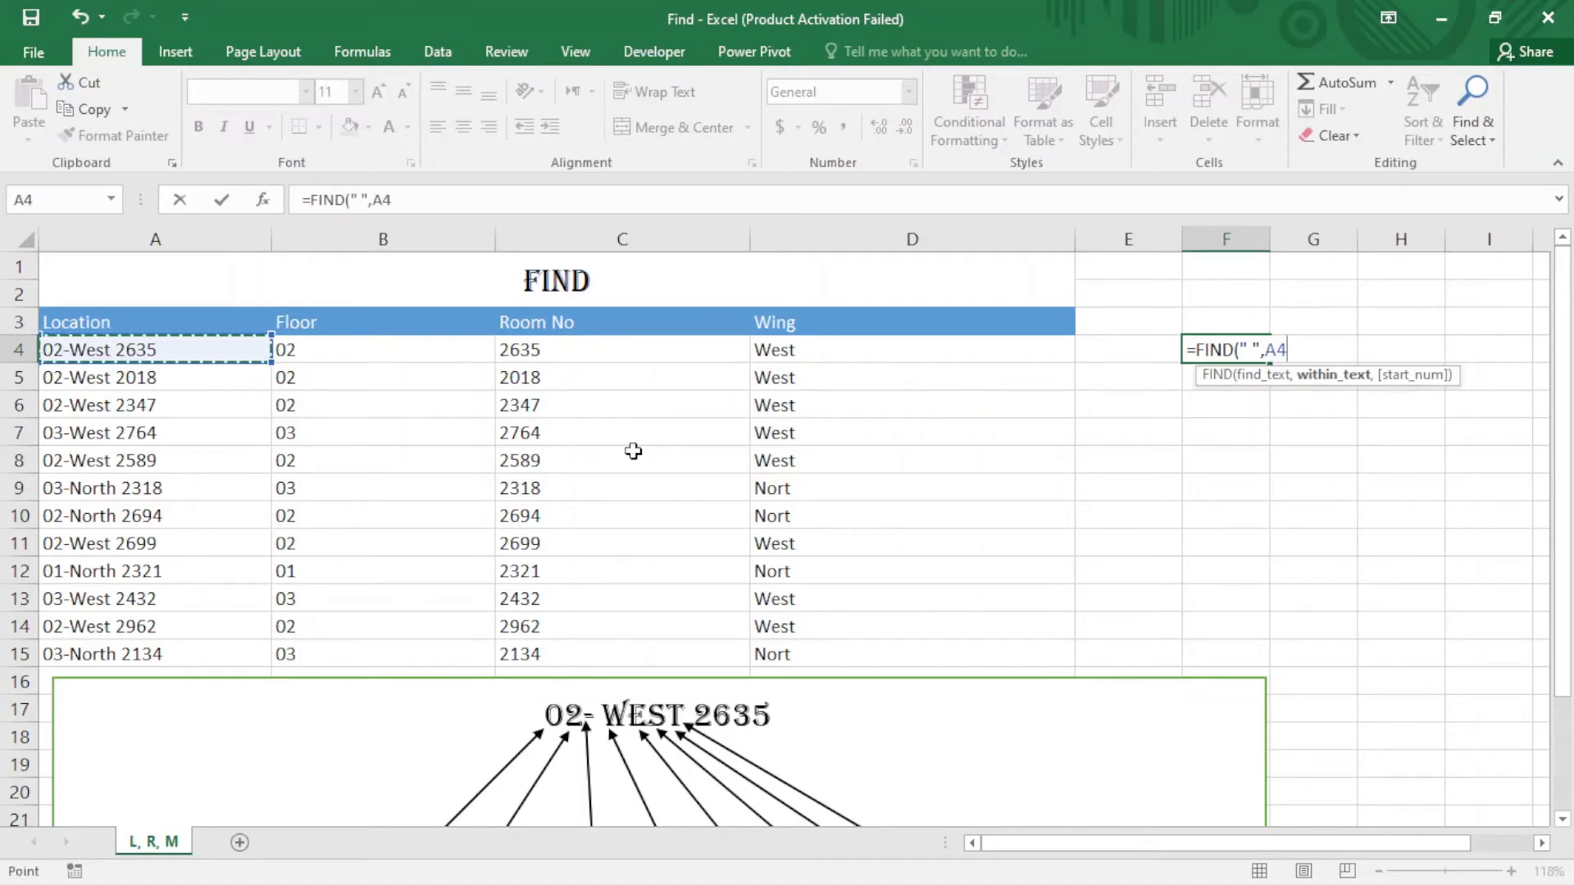
{"action": "mouse_move", "coordinate": [982, 454]}
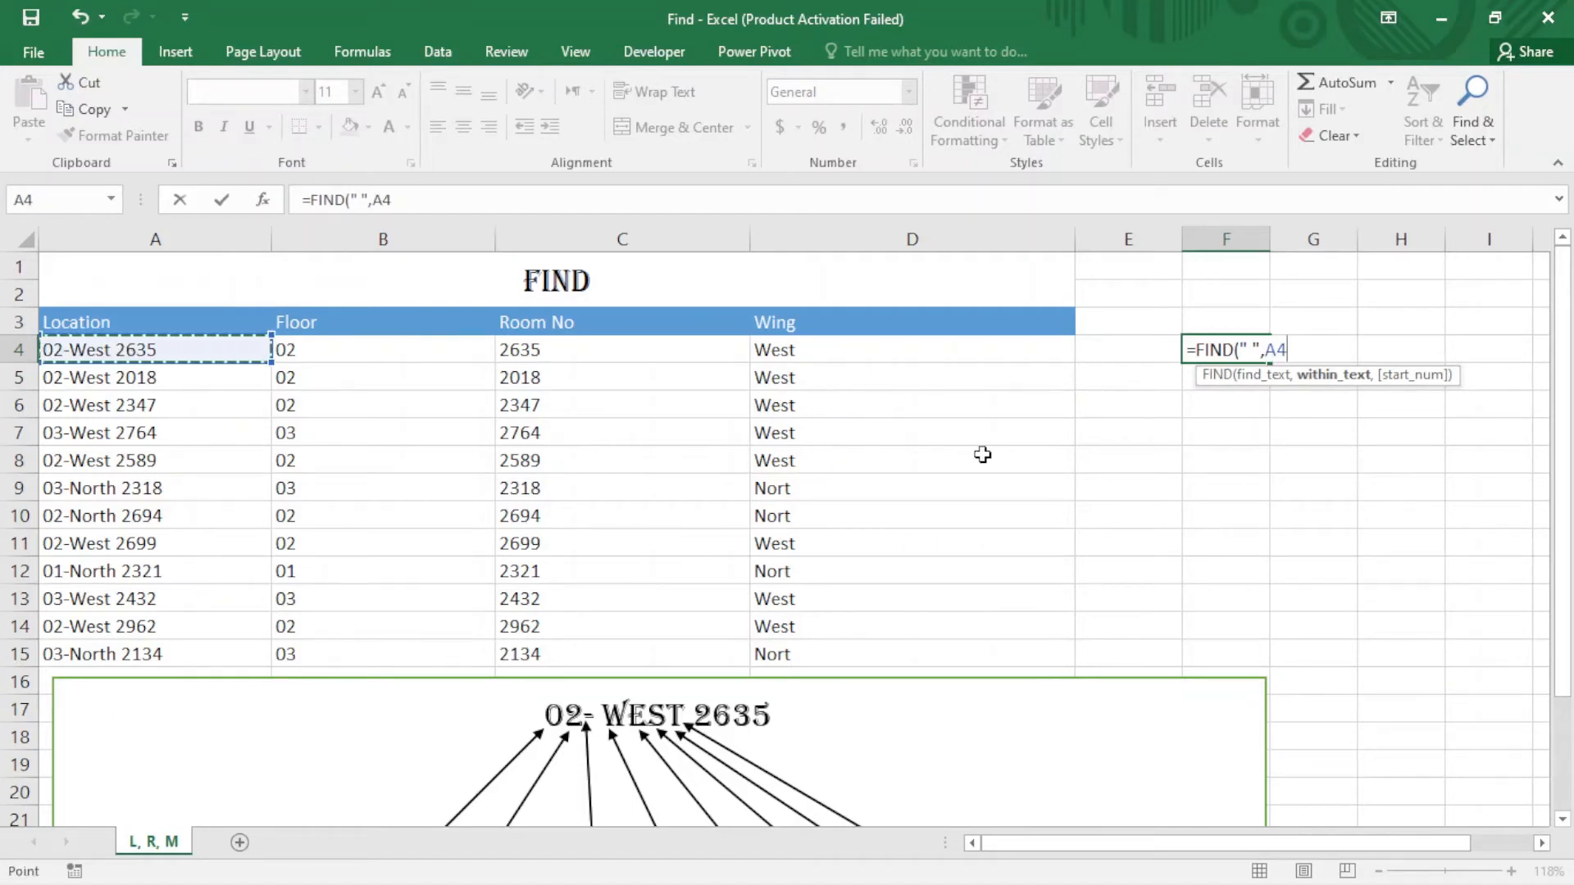
{"action": "type", "text": ")"}
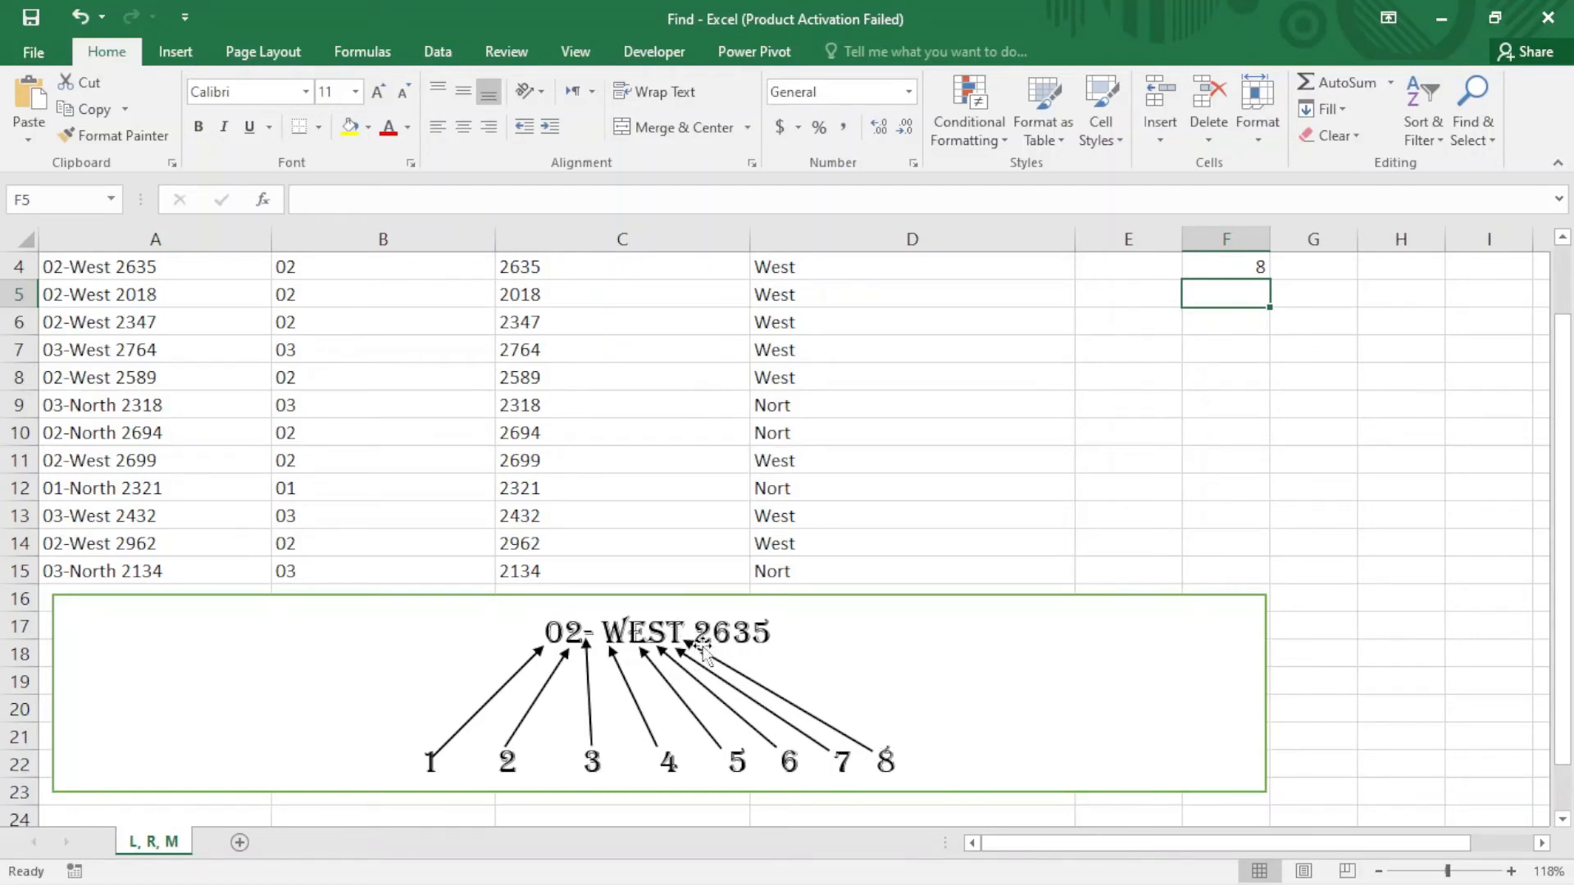
{"action": "scroll", "scroll_direction": "up", "scroll_amount": 3}
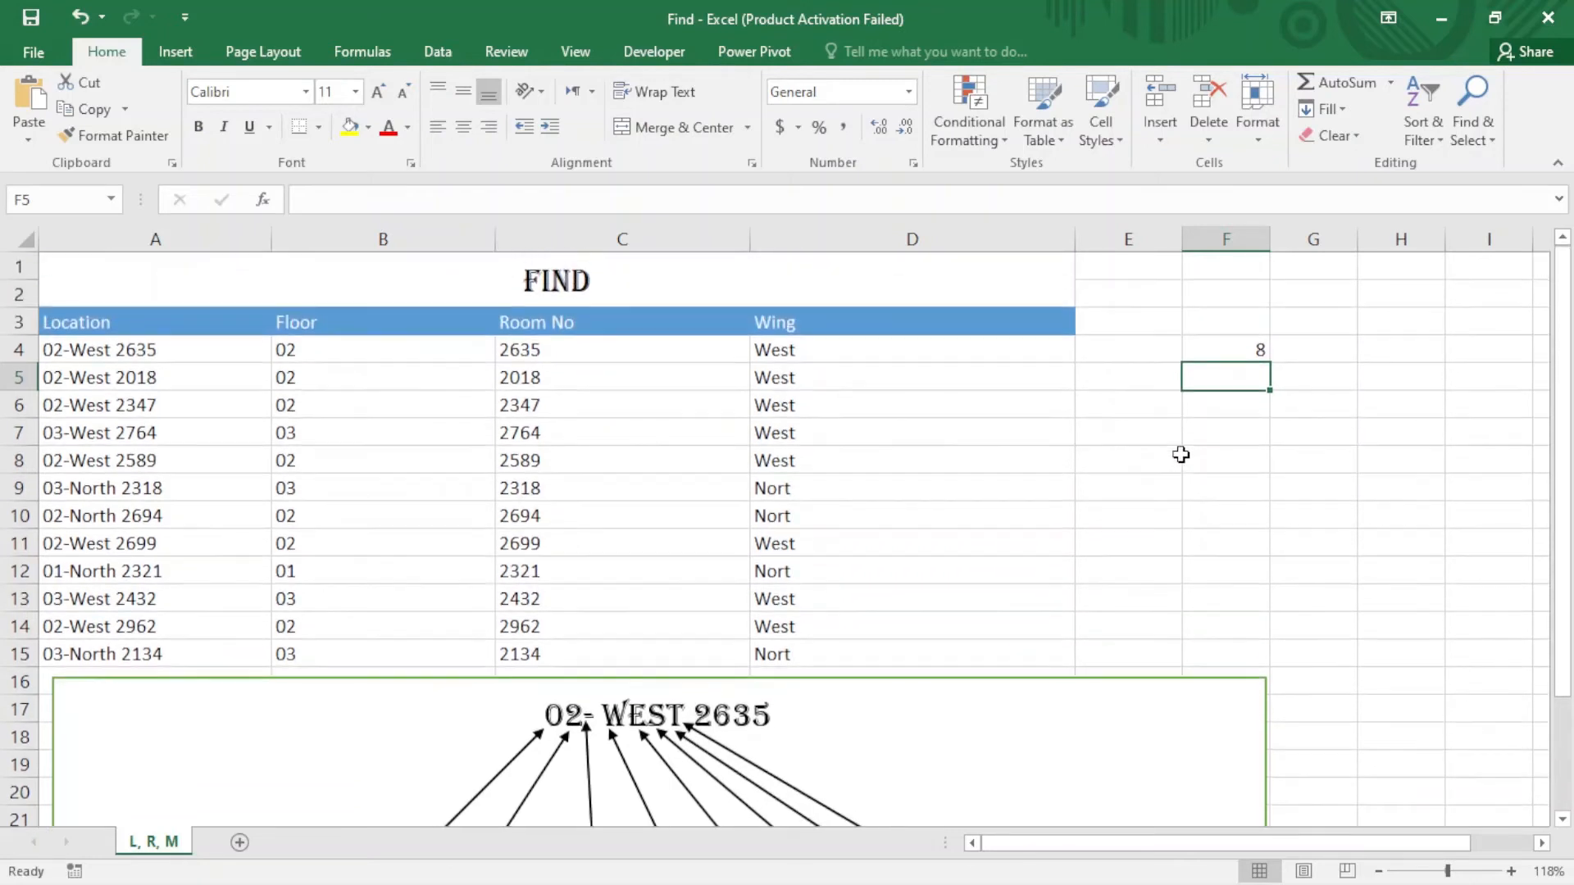
{"action": "mouse_move", "coordinate": [792, 492]}
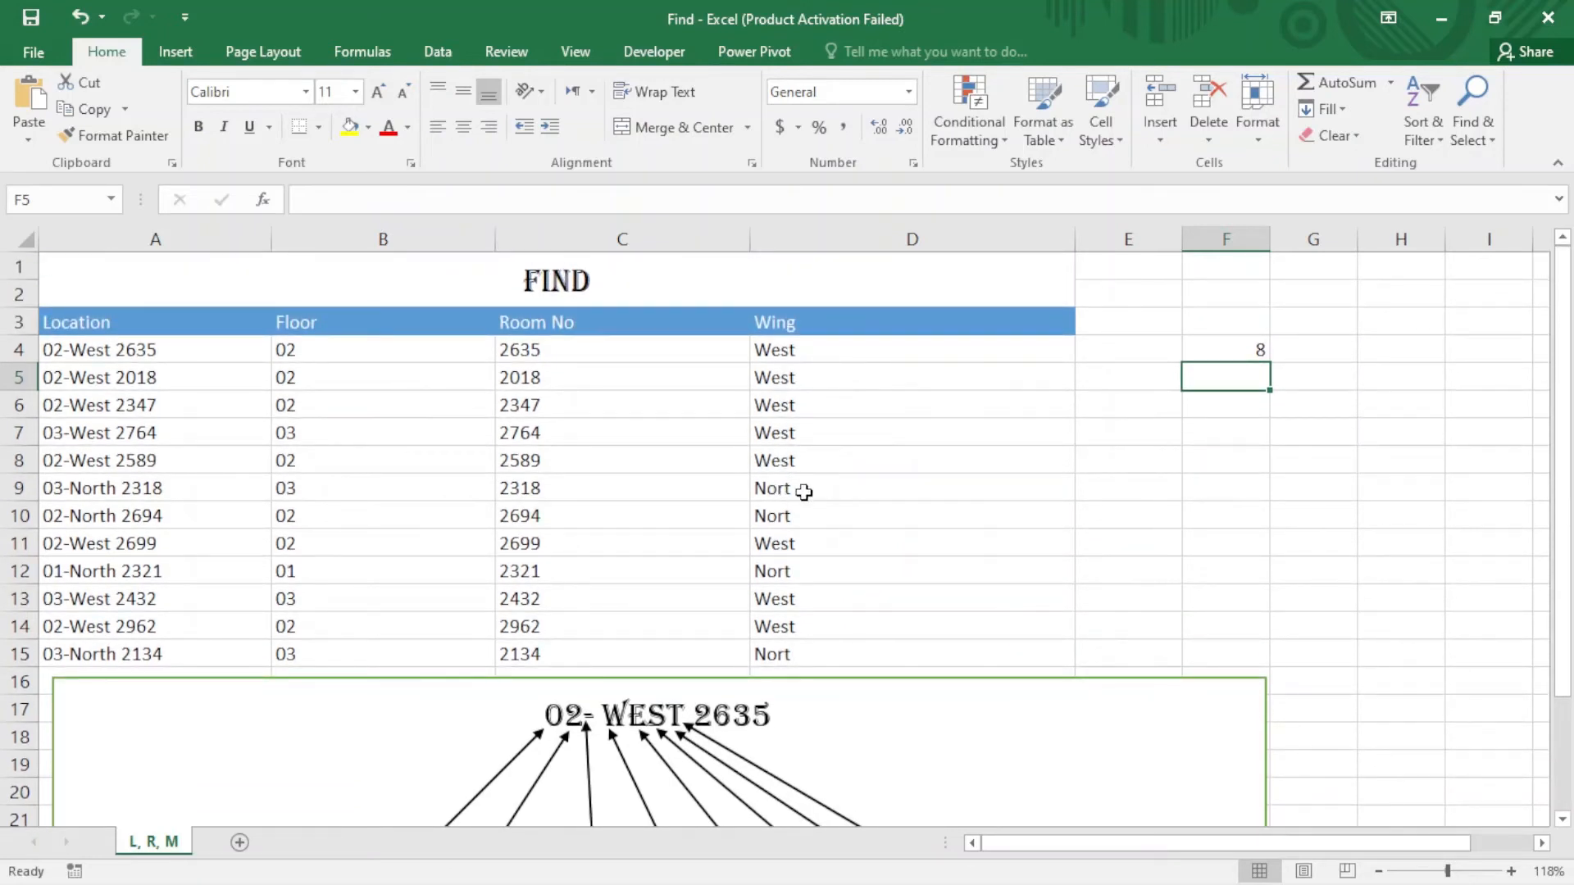
- Fill the FIND formula down F4:F15, giving 8 for West and 9 for North rows
{"action": "left_click", "coordinate": [1226, 349]}
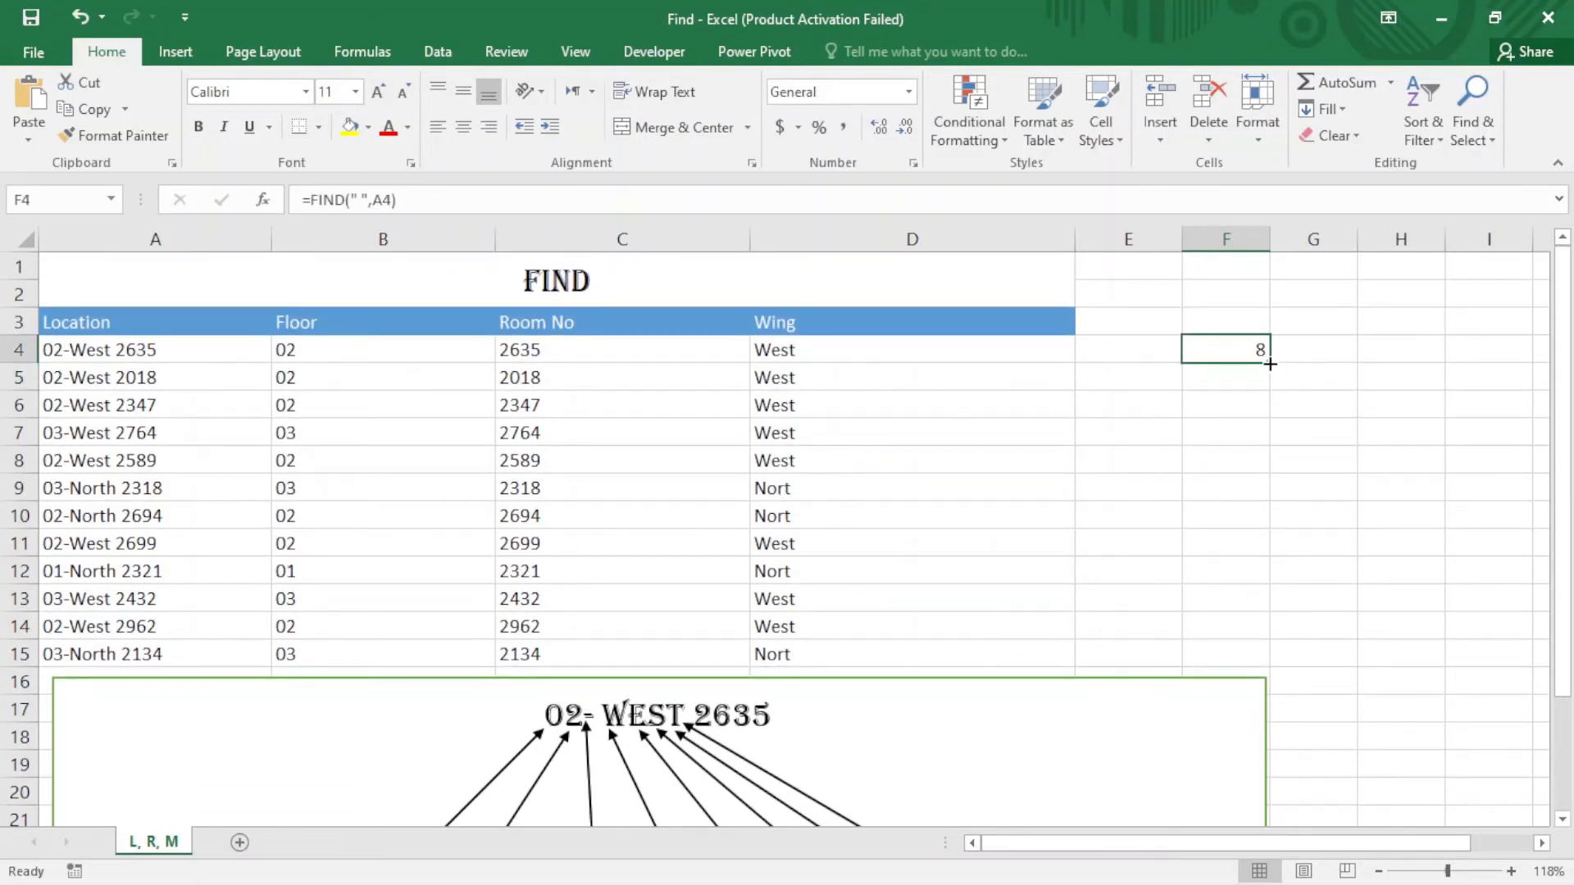
{"action": "left_click_drag", "start_coordinate": [1269, 364], "coordinate": [1227, 654]}
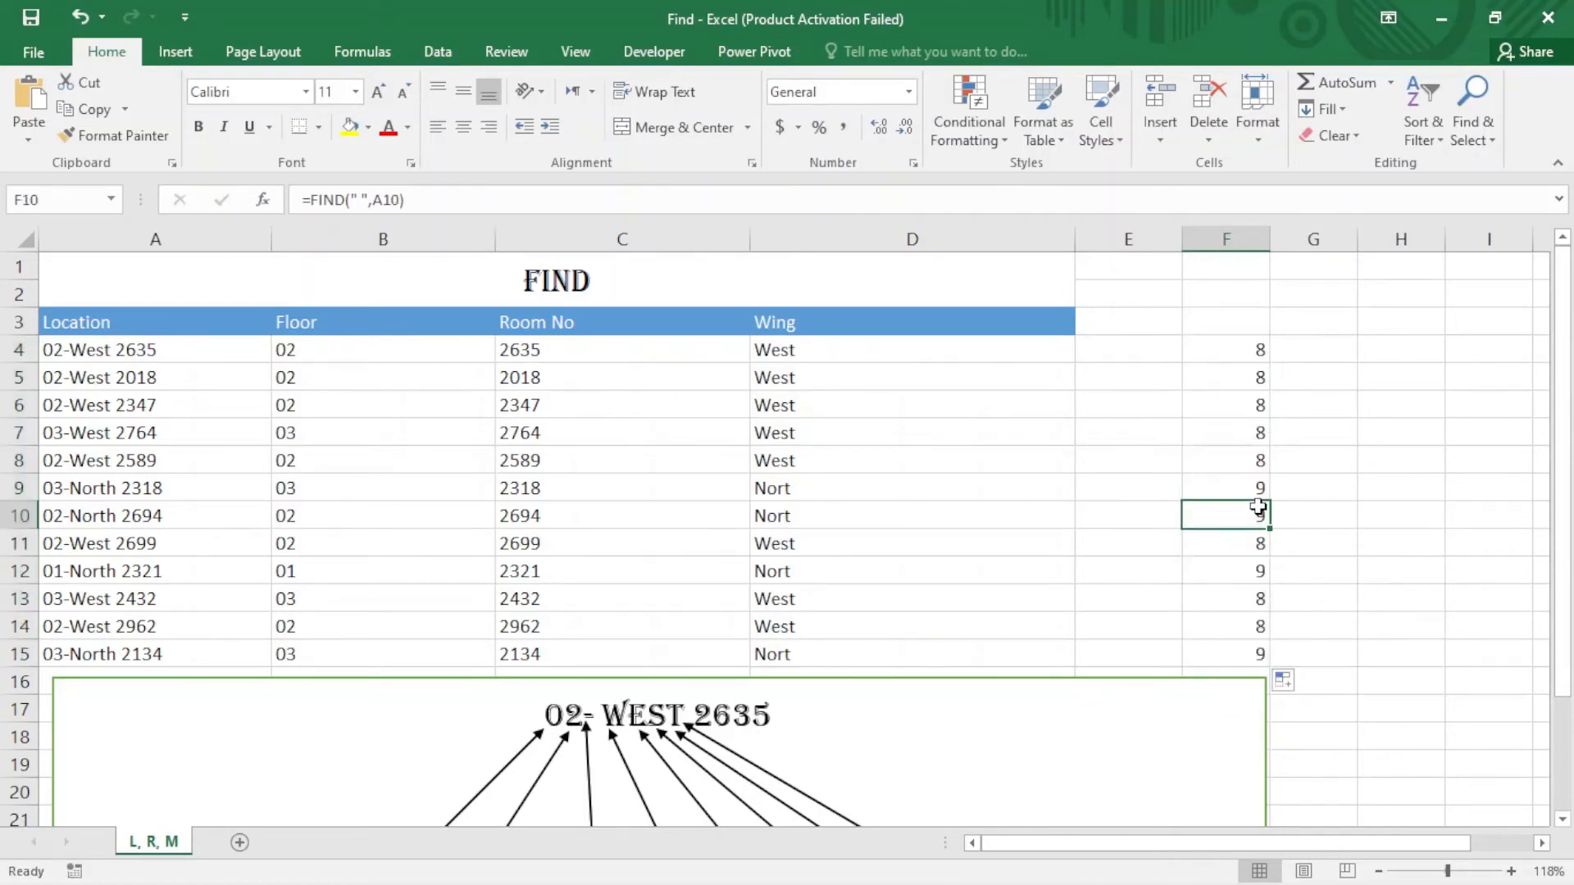
{"action": "left_click", "coordinate": [1227, 488]}
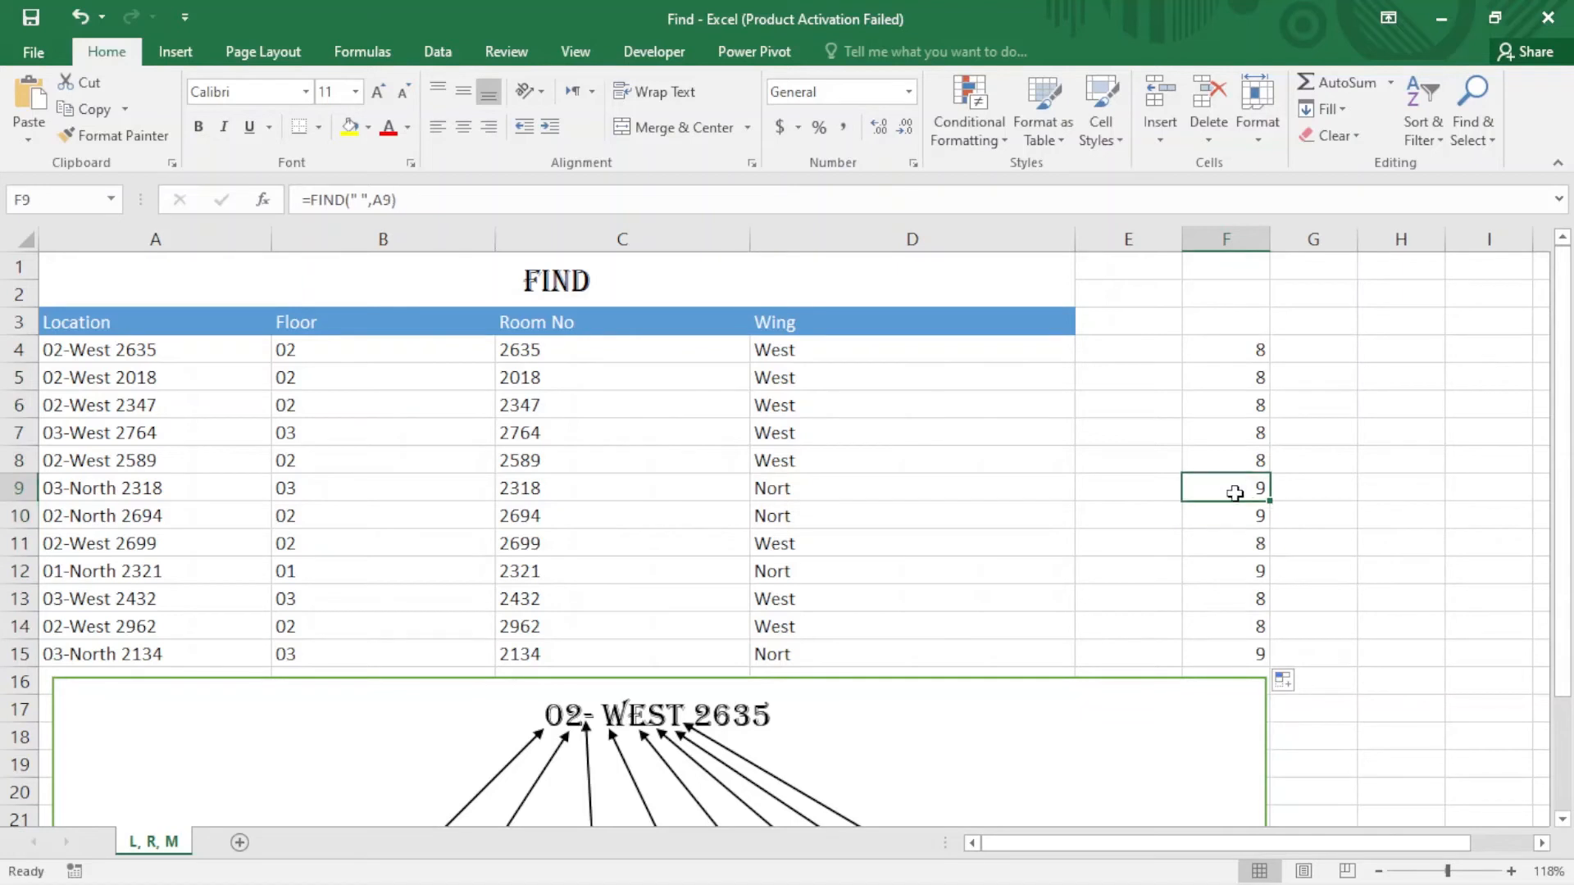
{"action": "mouse_move", "coordinate": [1166, 480]}
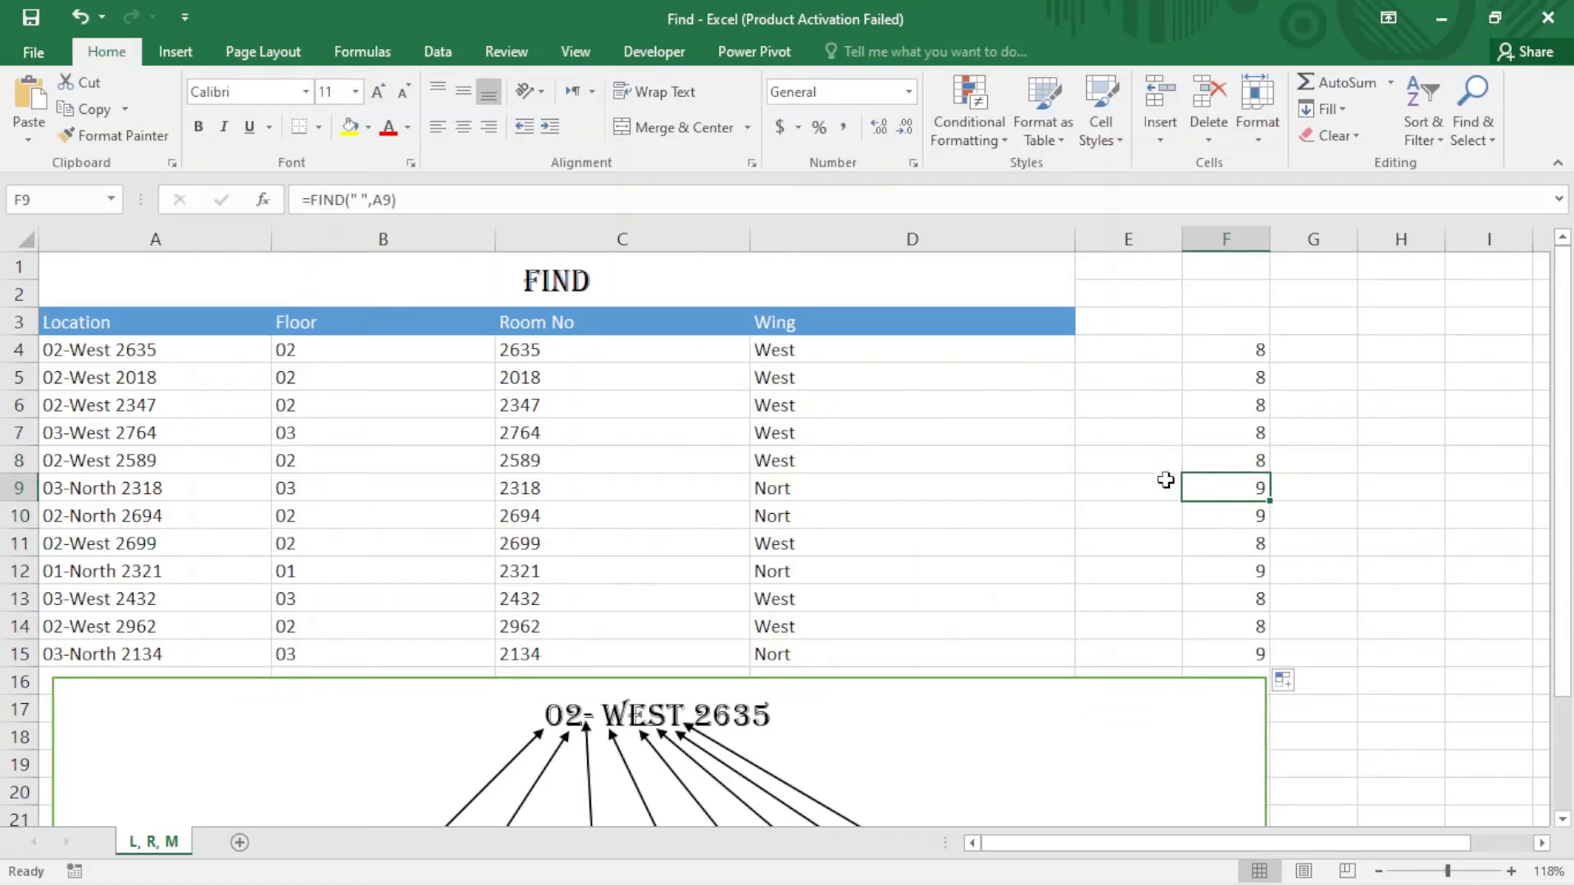
{"action": "mouse_move", "coordinate": [1033, 354]}
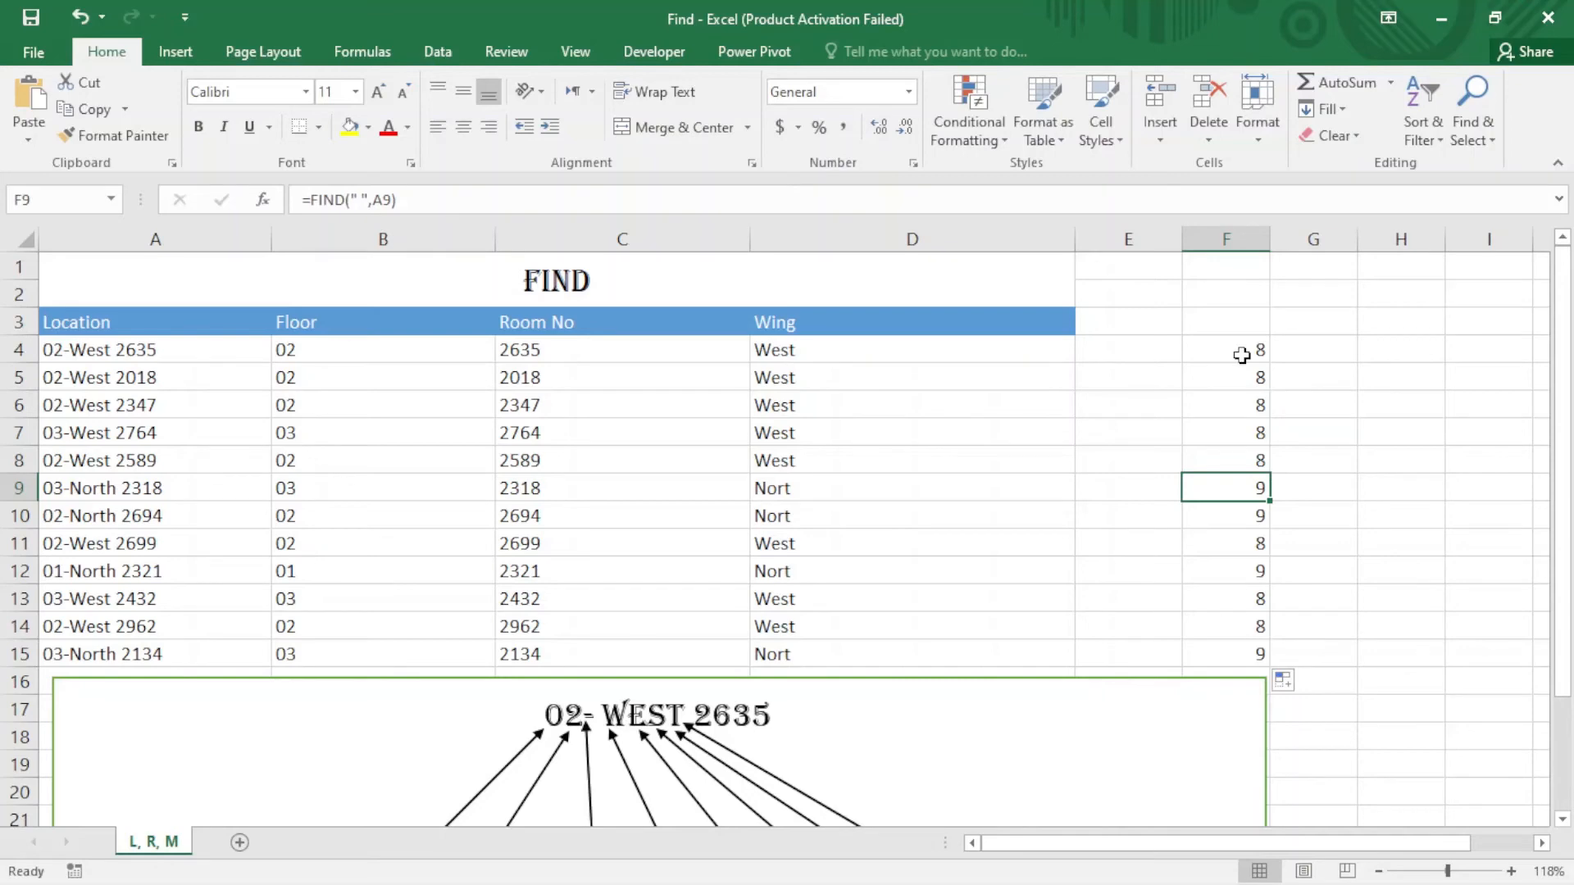
{"action": "scroll", "scroll_direction": "down", "scroll_amount": 3}
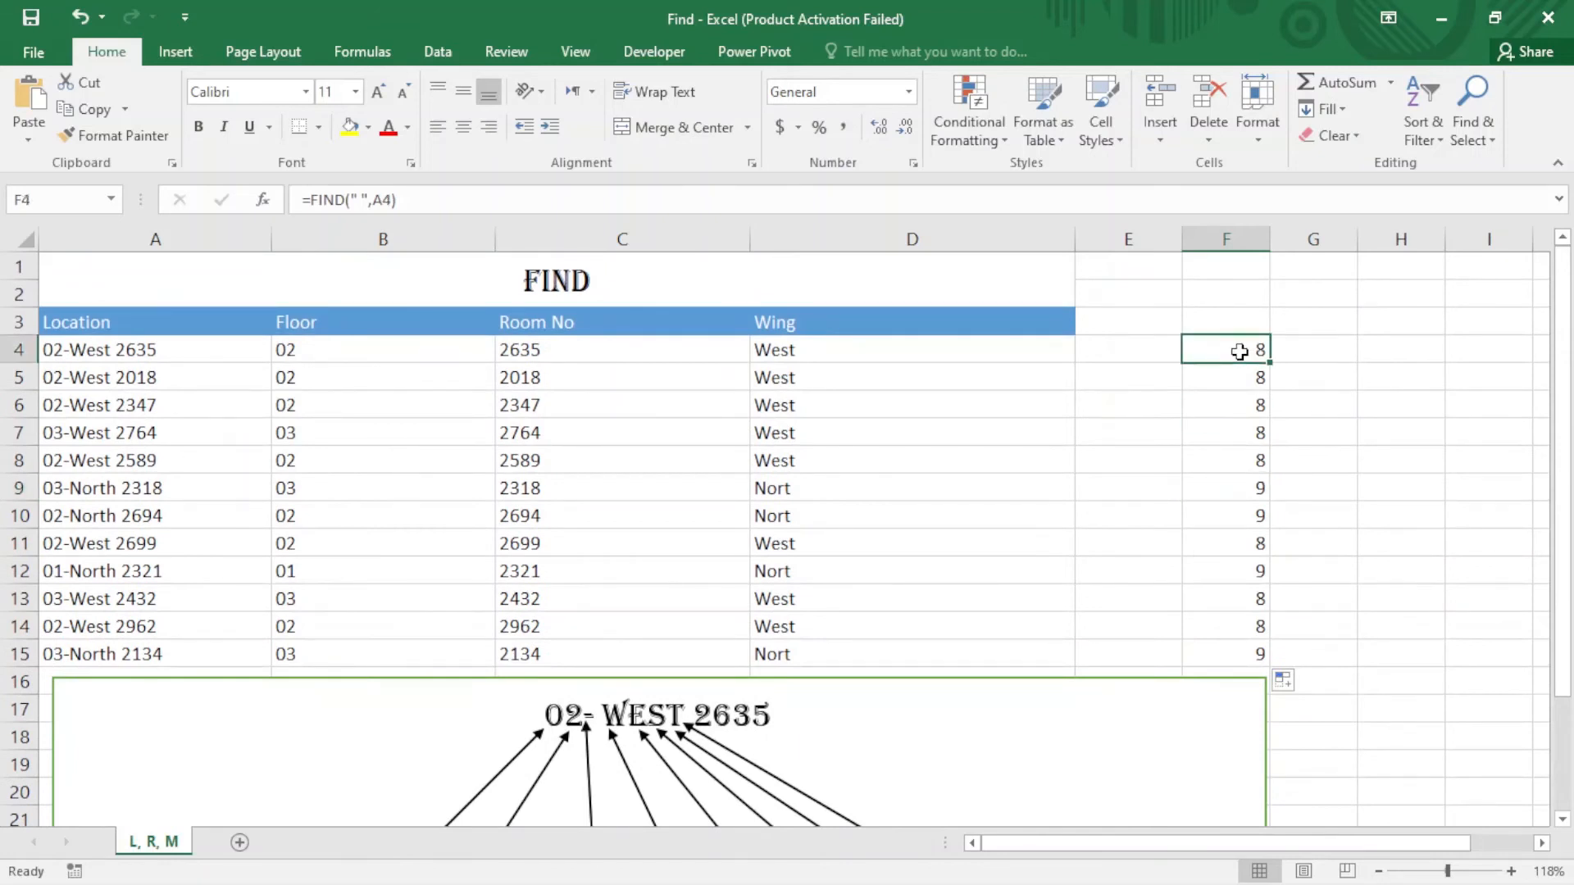
- Change F4 to =FIND(" ",A4)-4 and fill to F15, giving lengths 4 and 5
{"action": "double_click", "coordinate": [1227, 350]}
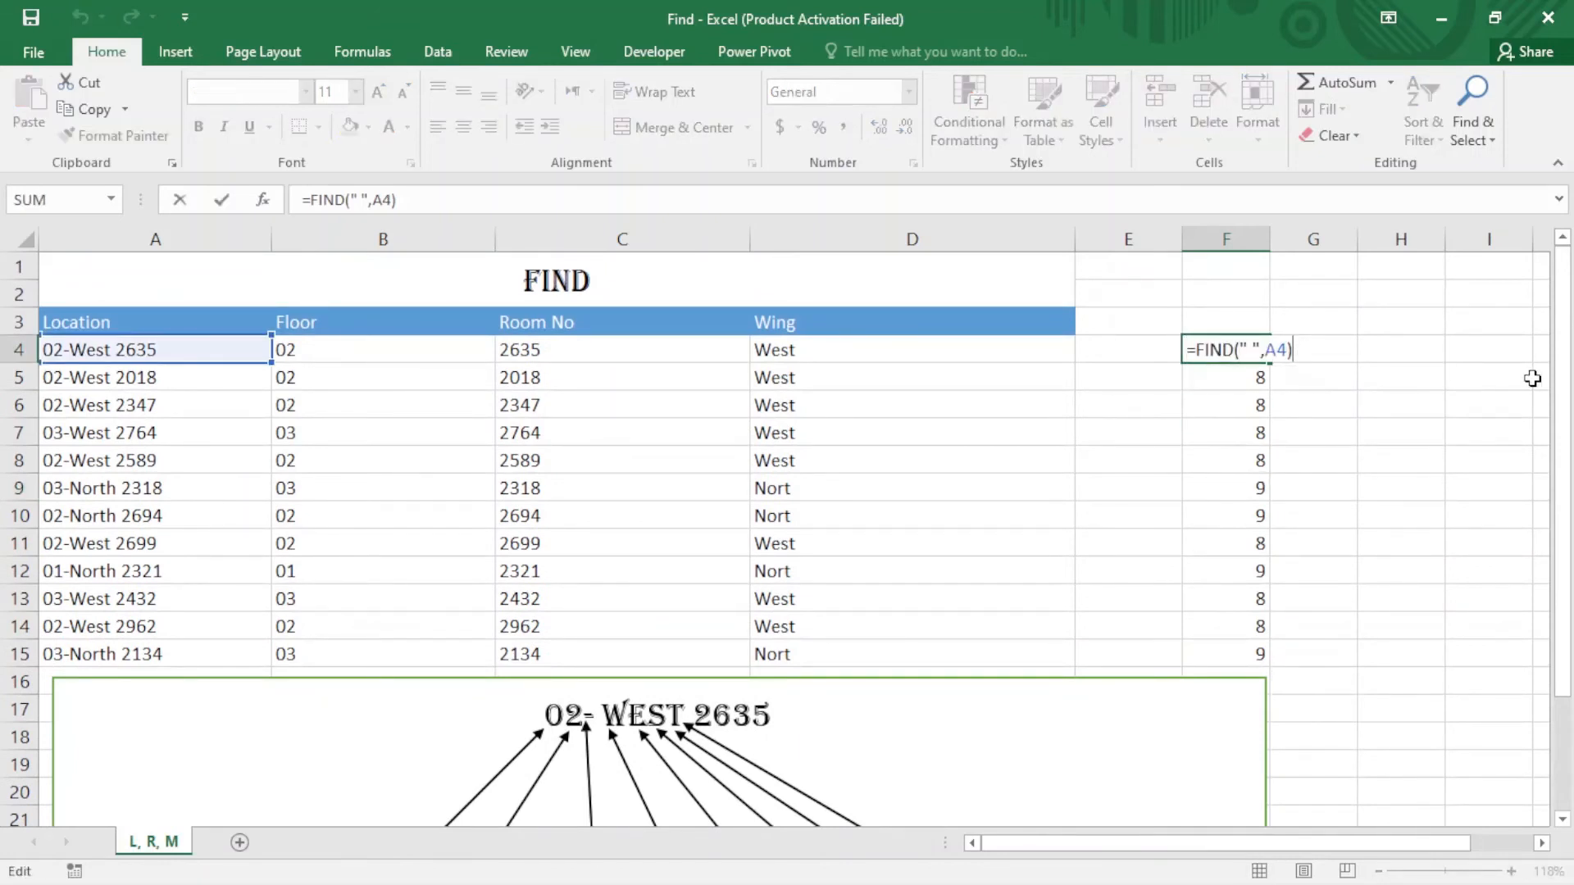
{"action": "type", "text": "-"}
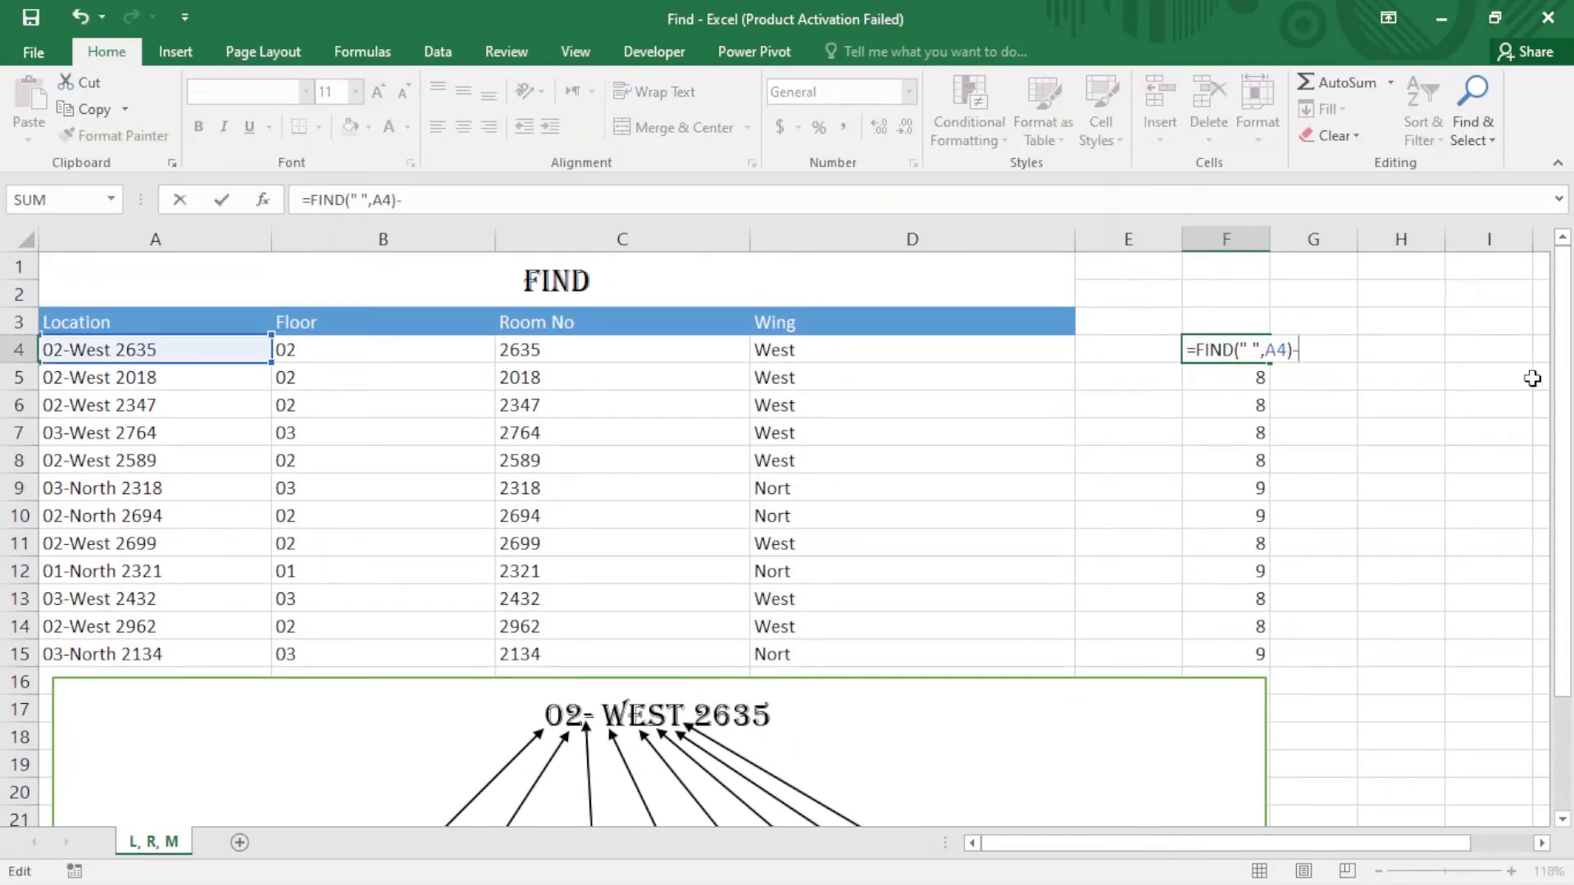
{"action": "type", "text": "4"}
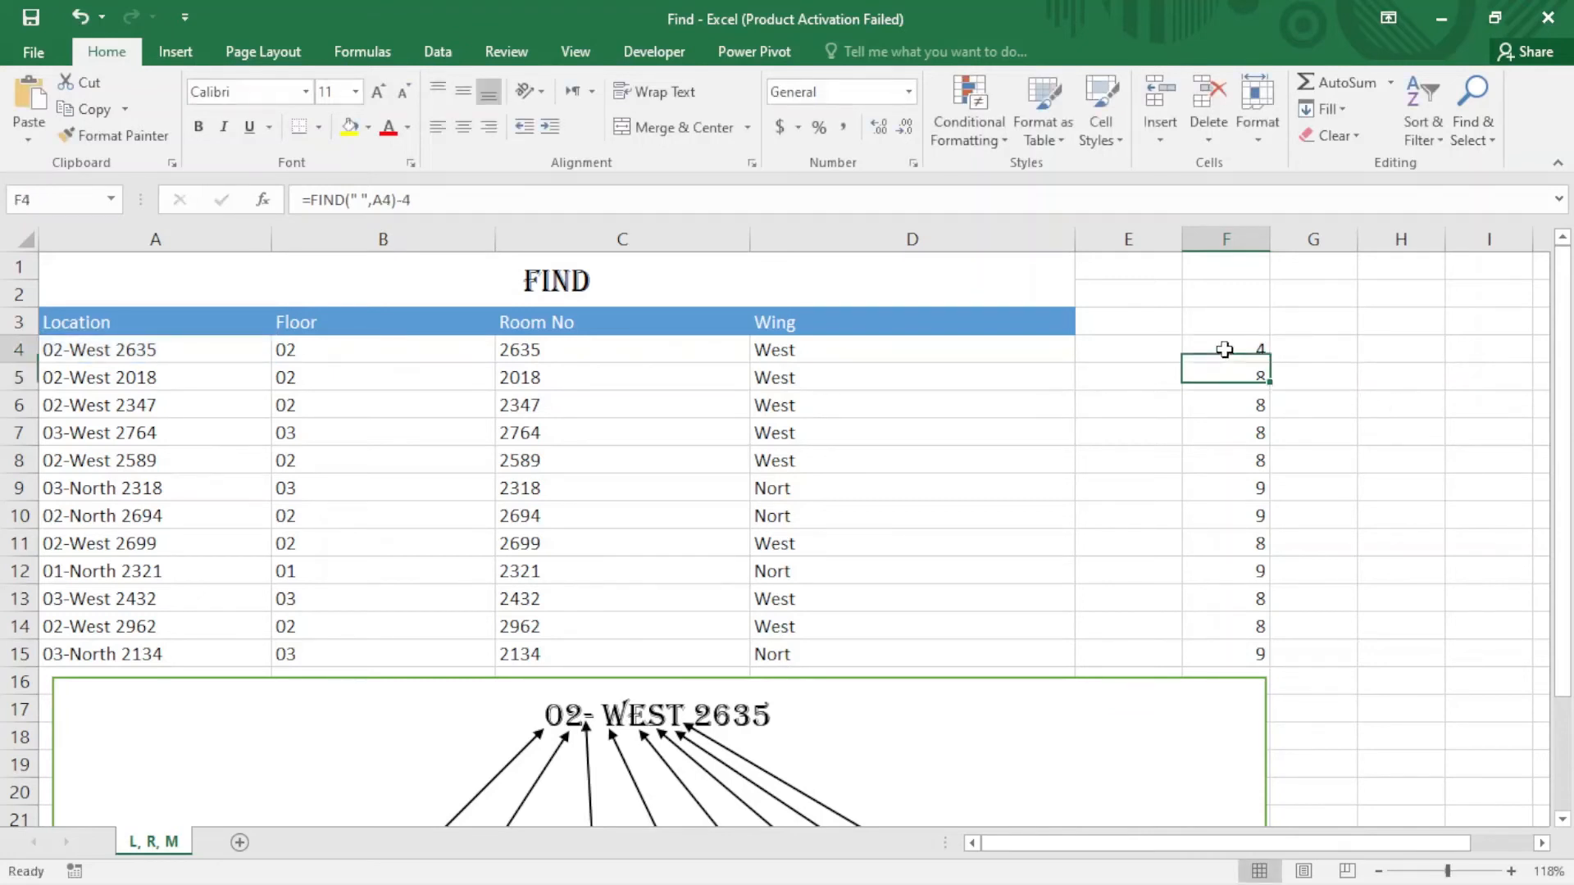
{"action": "left_click_drag", "start_coordinate": [1226, 349], "coordinate": [1227, 488]}
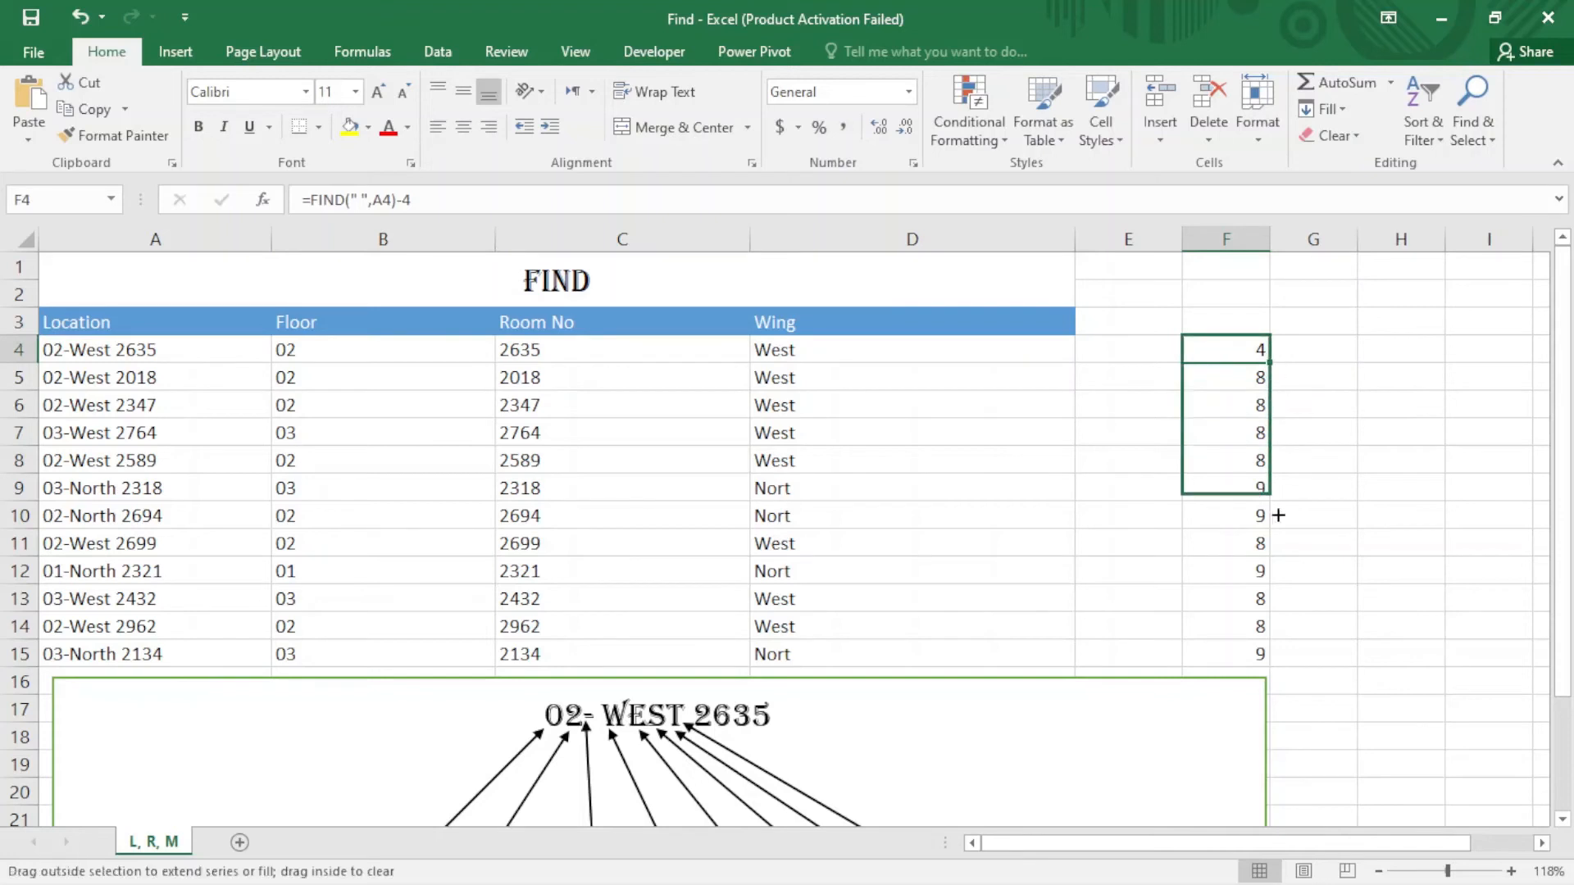
{"action": "left_click_drag", "start_coordinate": [1267, 359], "coordinate": [1267, 668]}
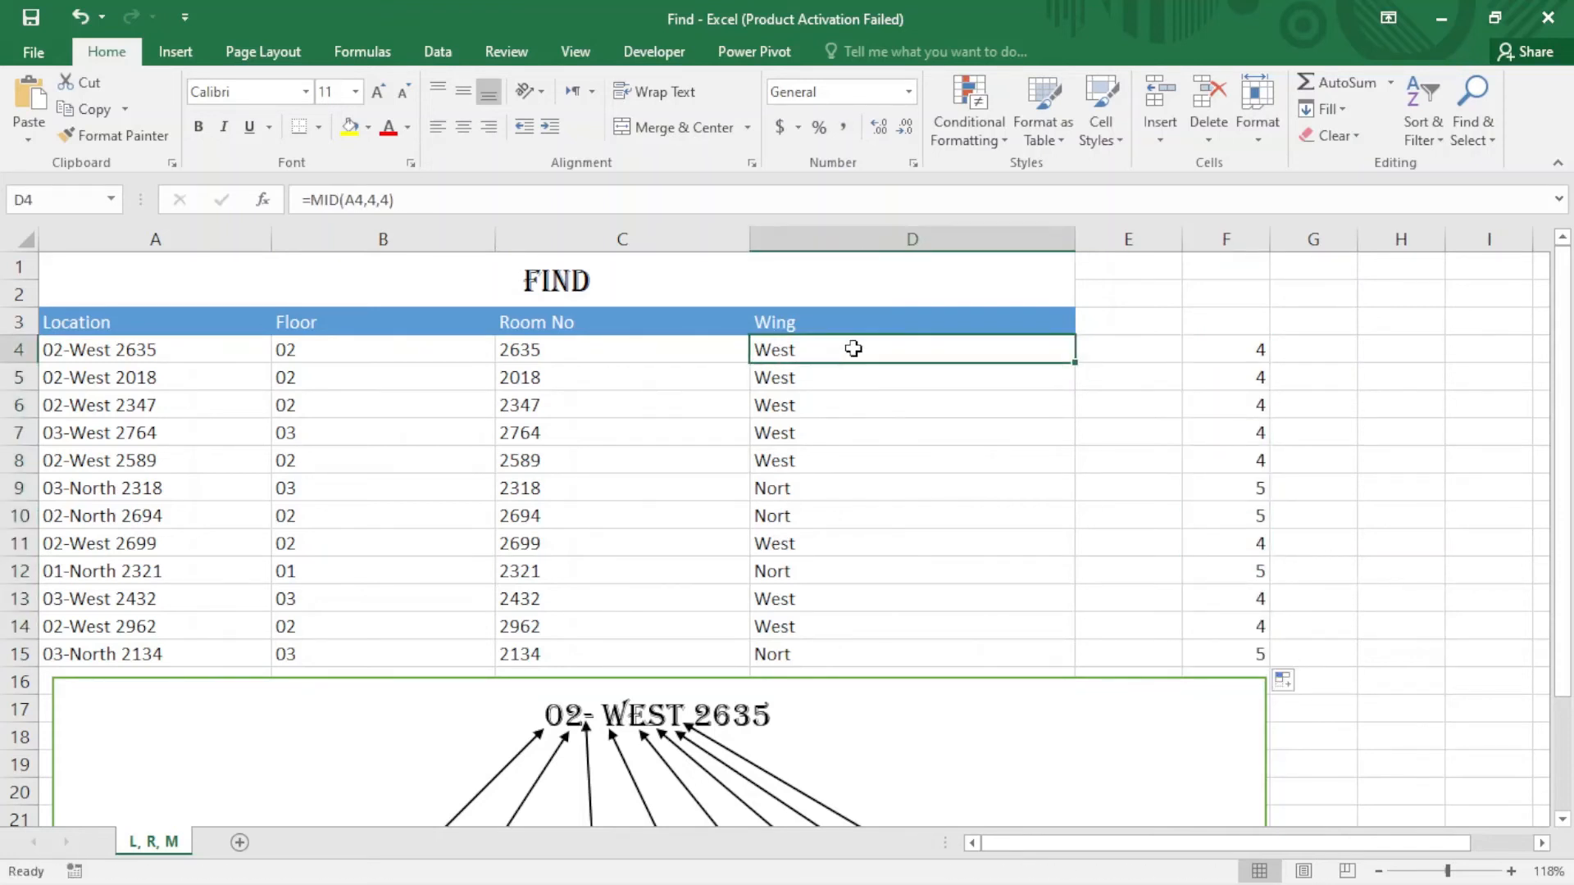
- Change D4 to =MID(A4,4,F4) and fill to D15 so North shows in full
{"action": "double_click", "coordinate": [852, 347]}
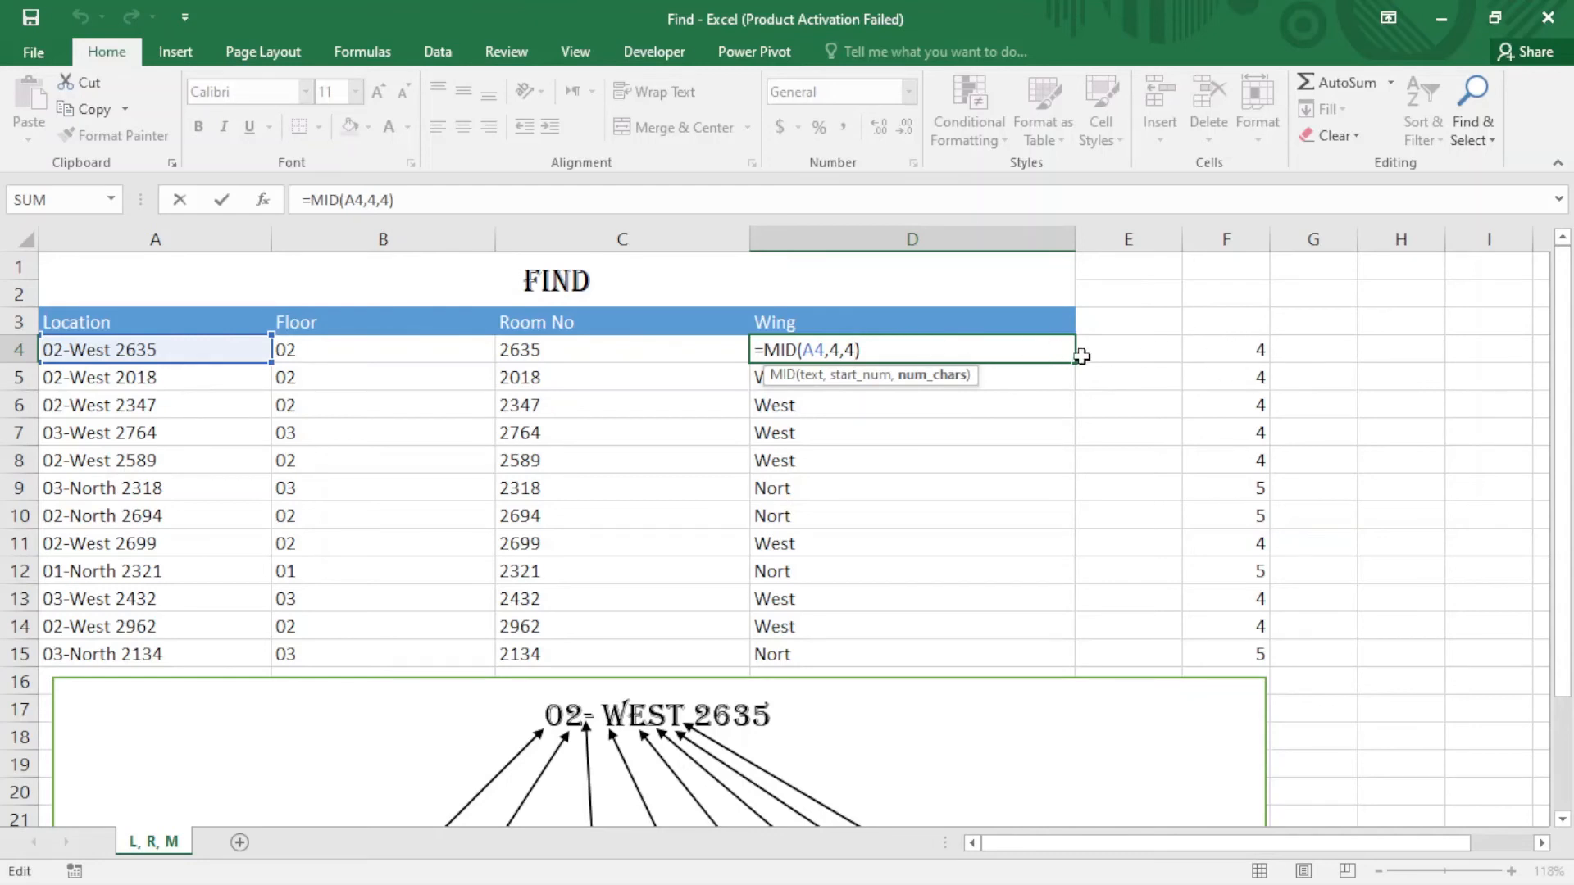
{"action": "mouse_move", "coordinate": [1250, 343]}
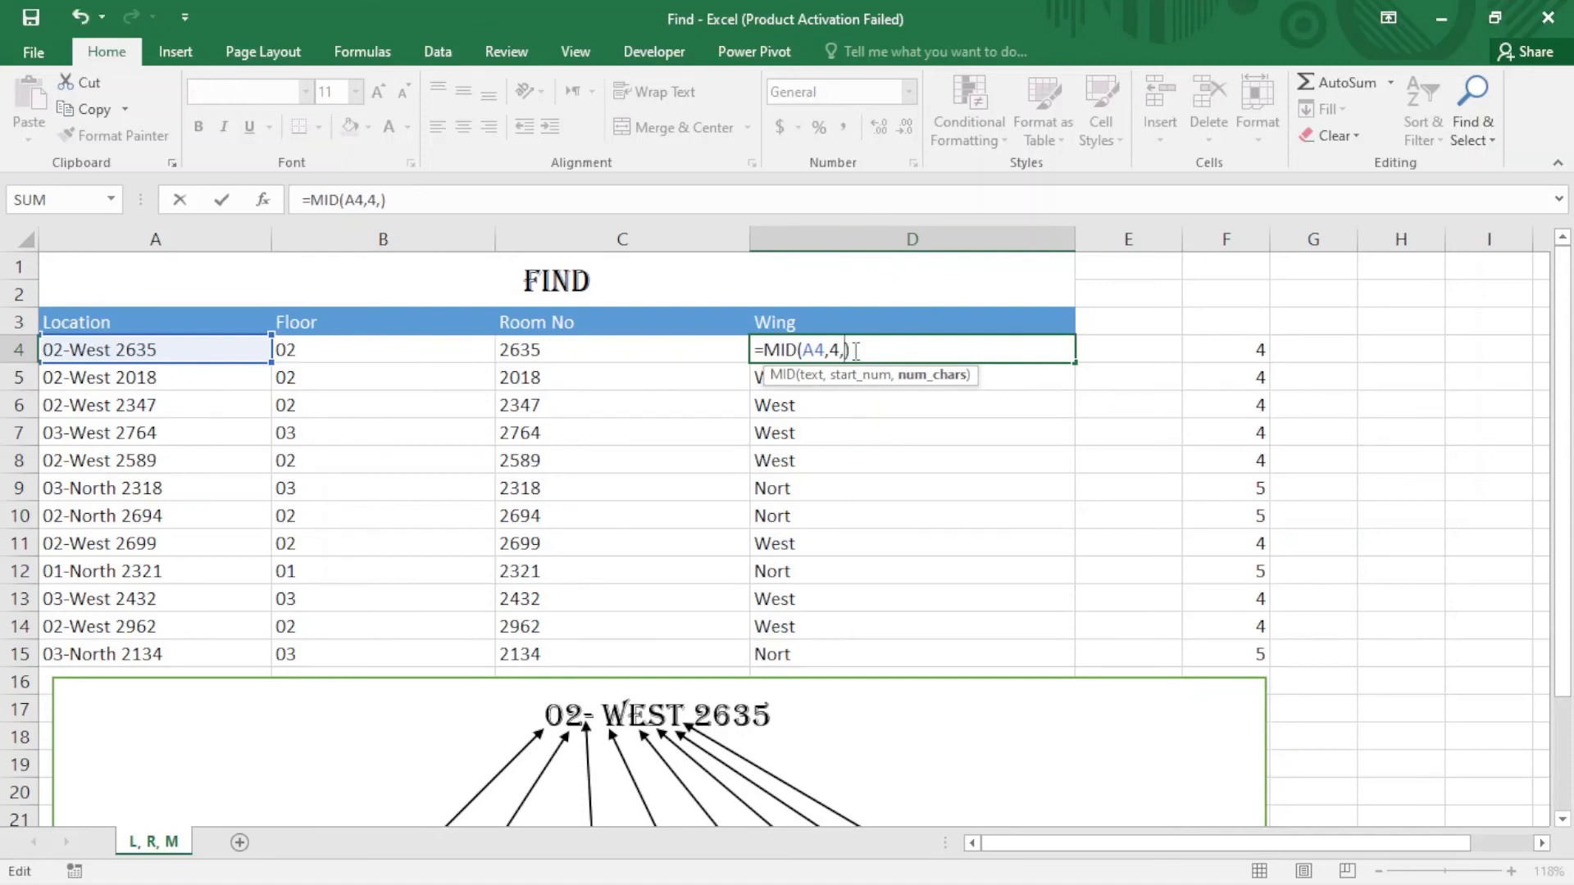
{"action": "left_click", "coordinate": [1227, 349]}
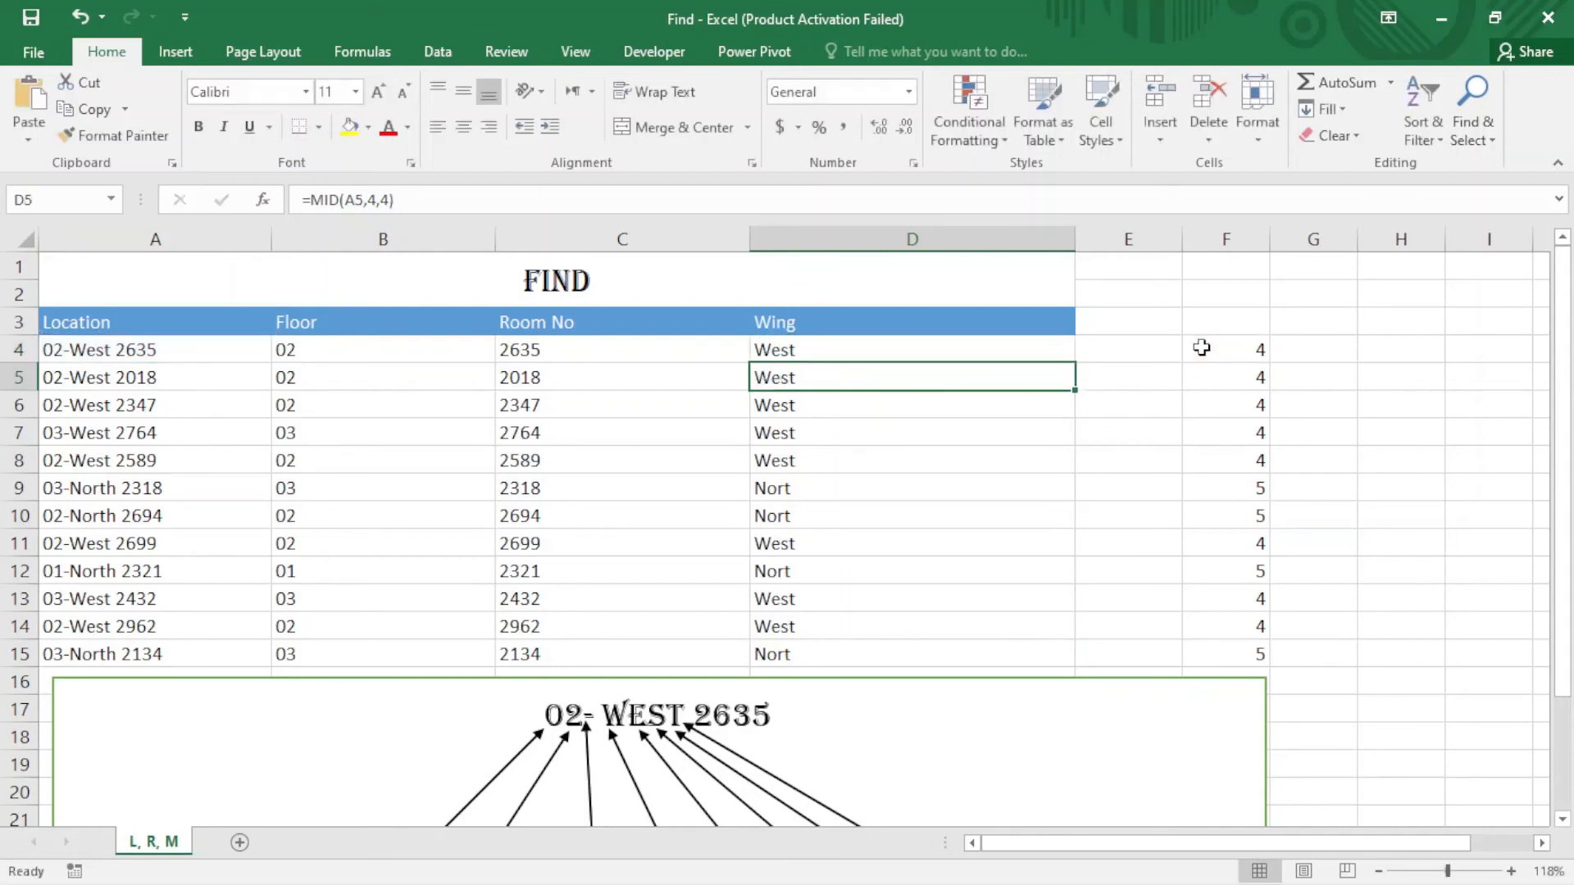
{"action": "left_click", "coordinate": [911, 350]}
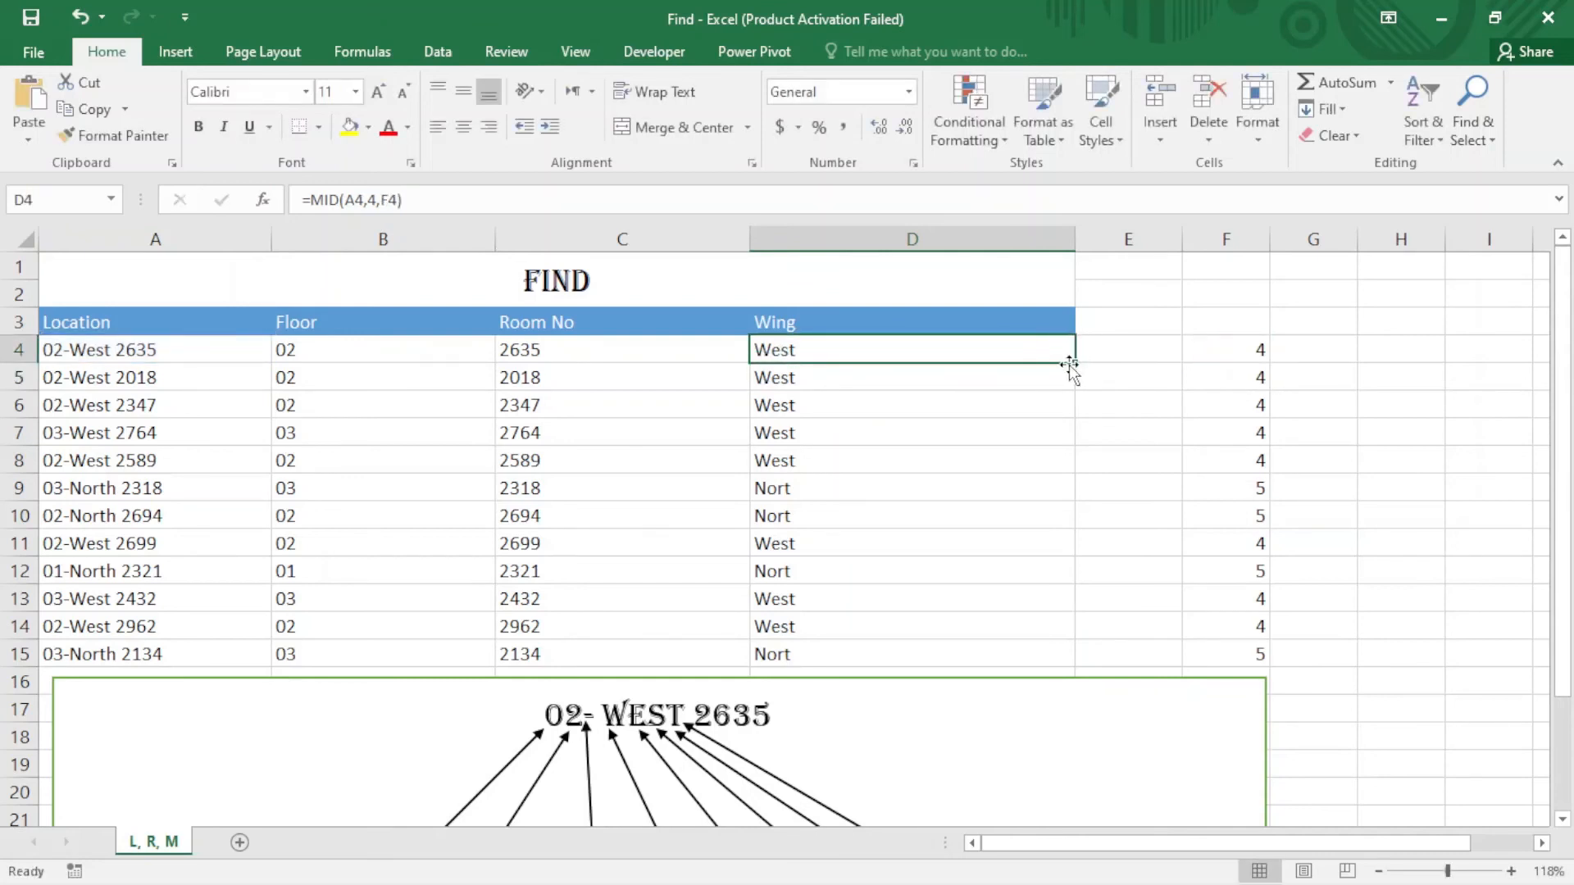
{"action": "left_click_drag", "start_coordinate": [1069, 364], "coordinate": [1070, 648]}
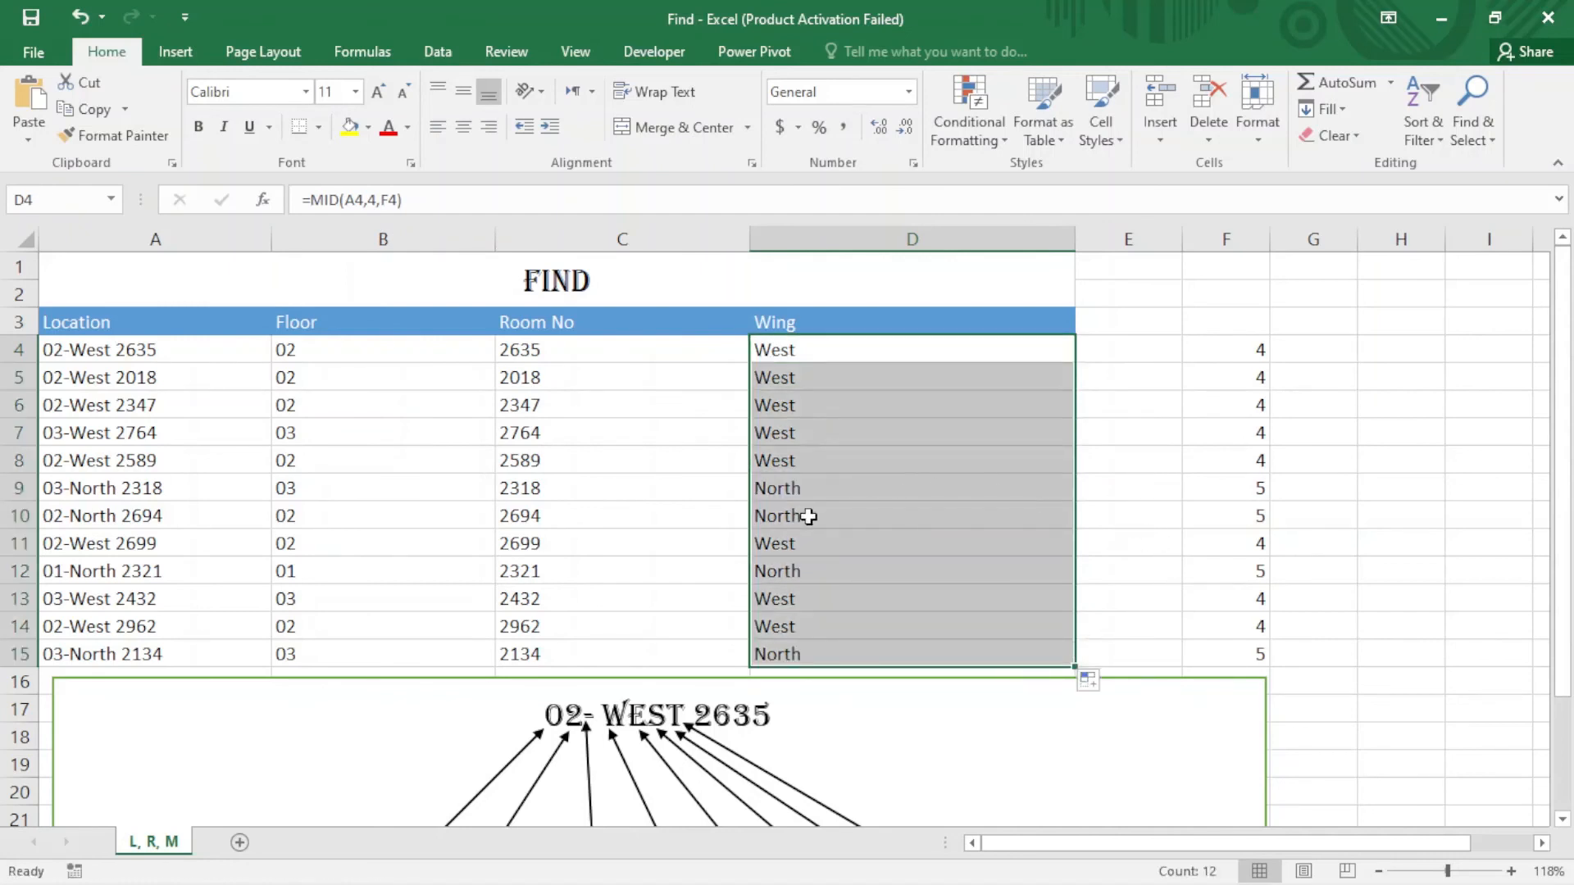
{"action": "left_click", "coordinate": [912, 515]}
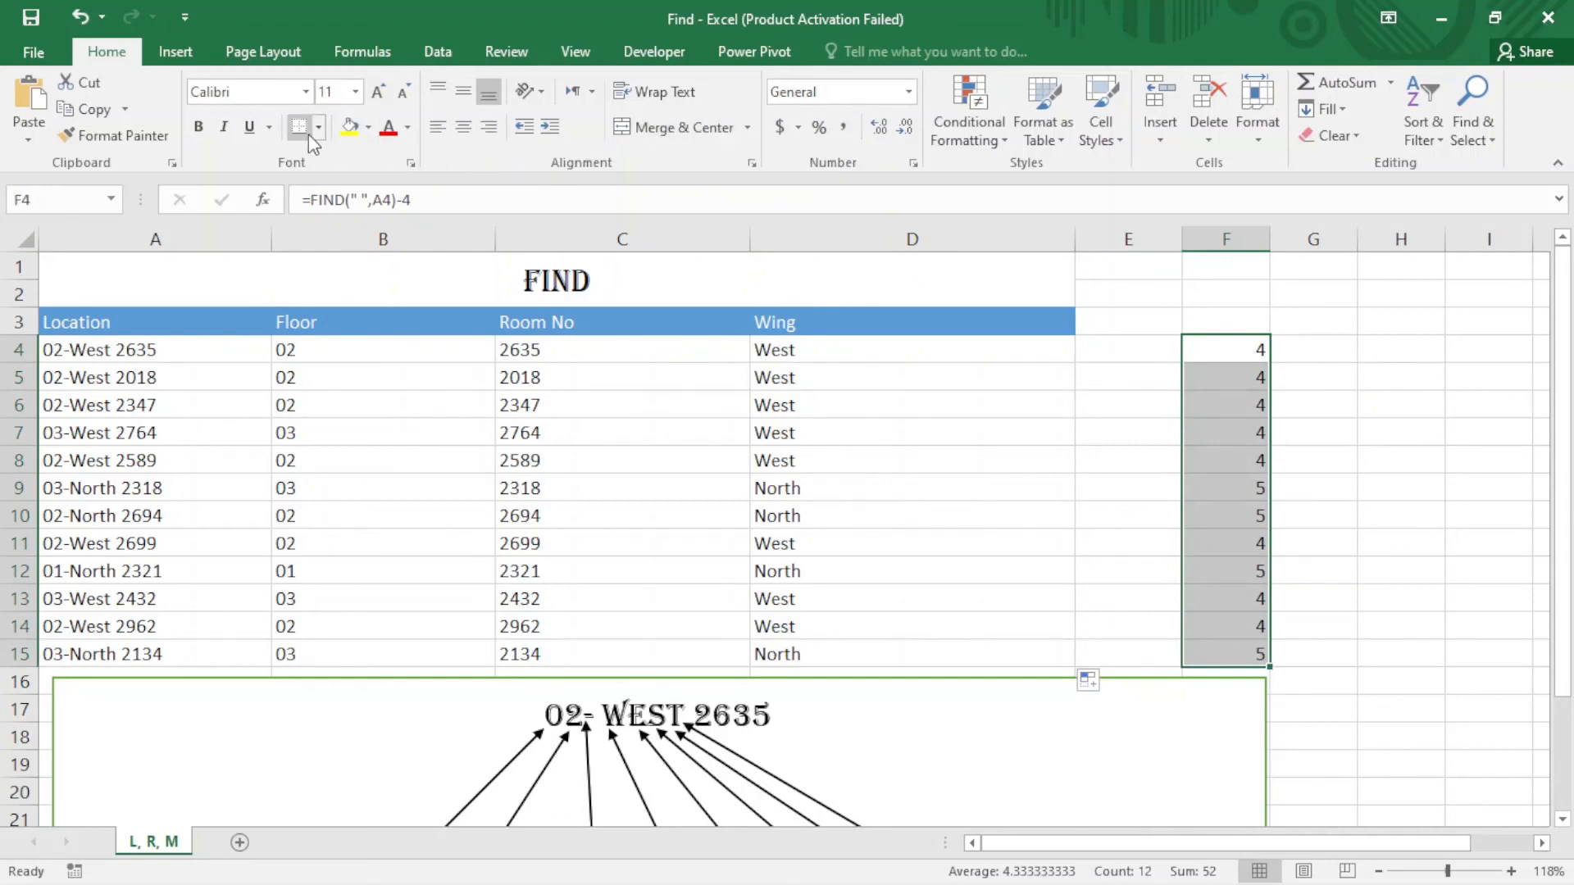
- Colour the F4:F15 helper numbers white and check a North Wing cell
{"action": "left_click", "coordinate": [407, 128]}
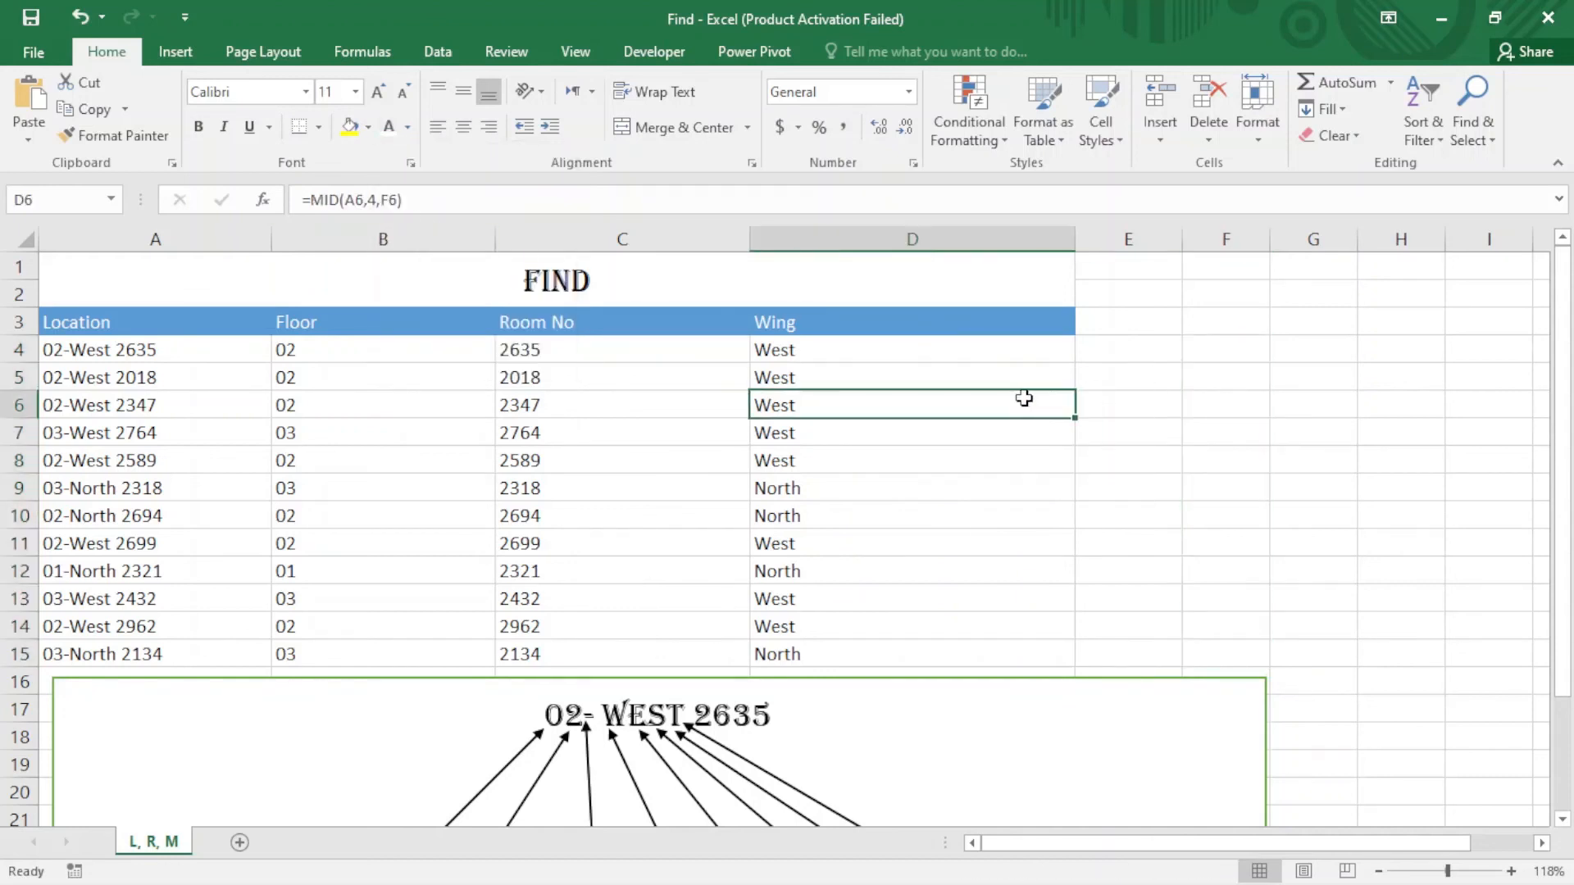
{"action": "left_click", "coordinate": [912, 515]}
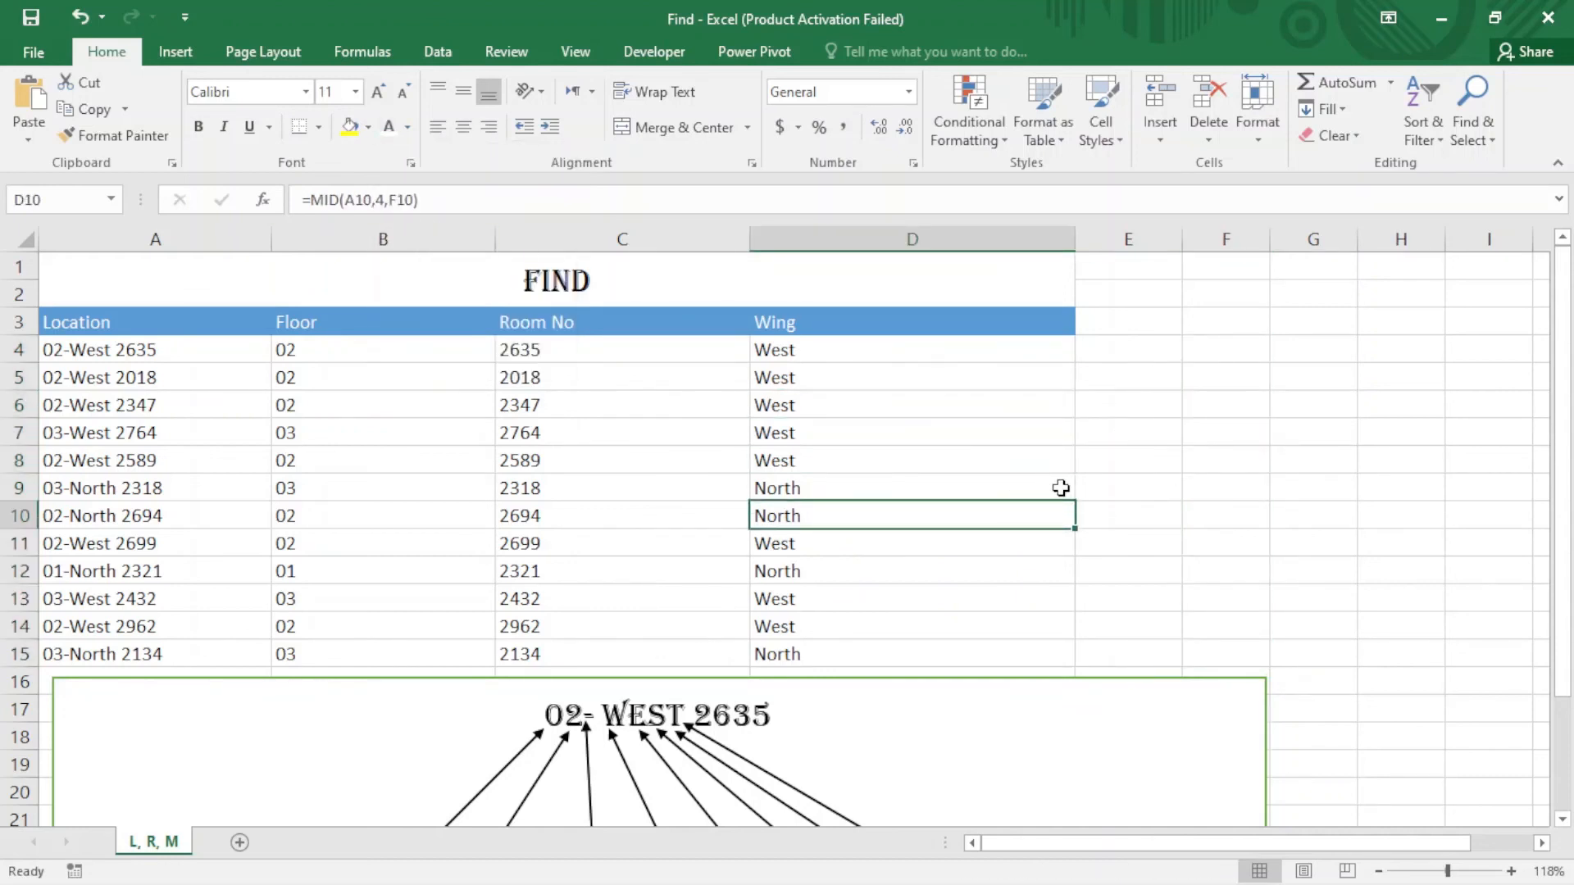